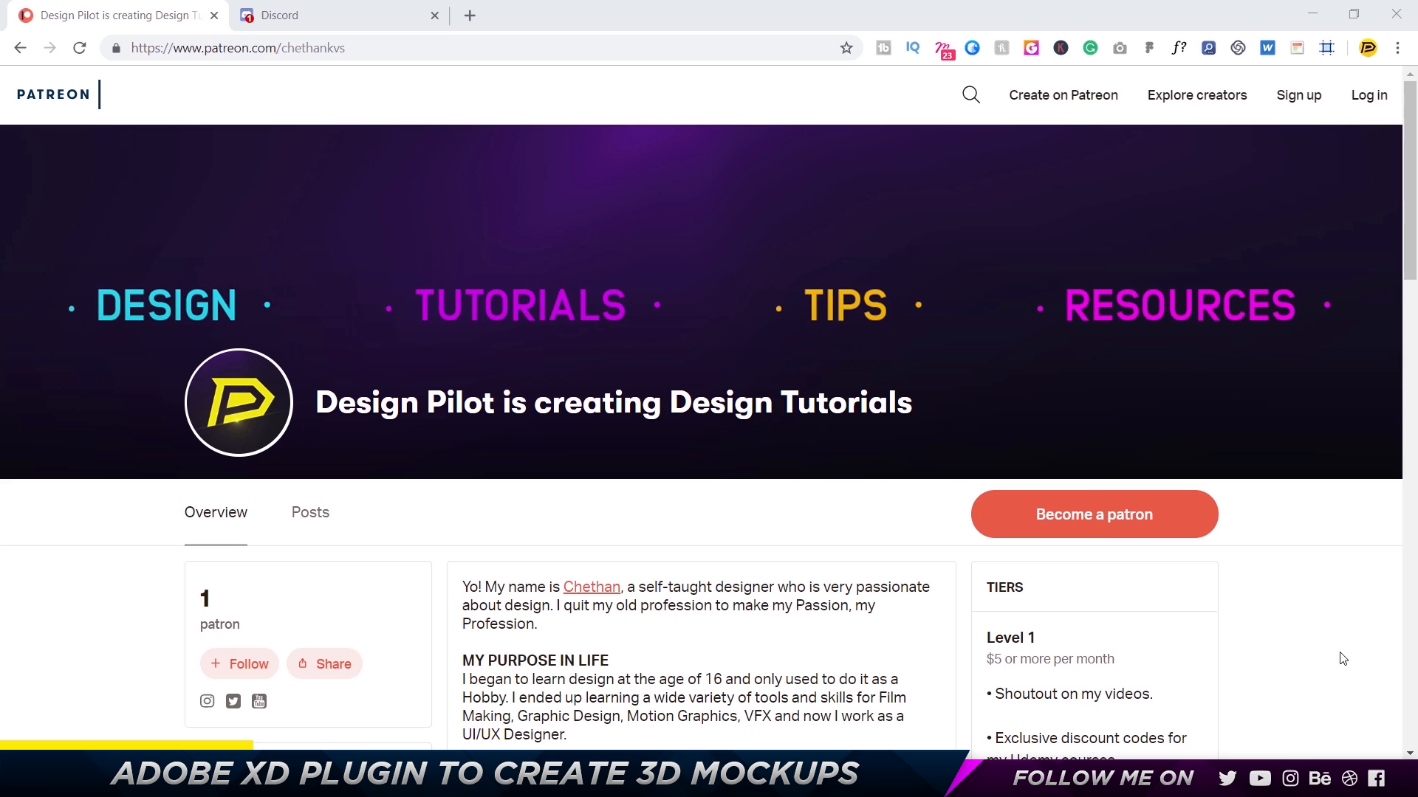
Open #general-chat in the Design Pilot Discord server and scroll through its channel list.
scroll(down, 3)
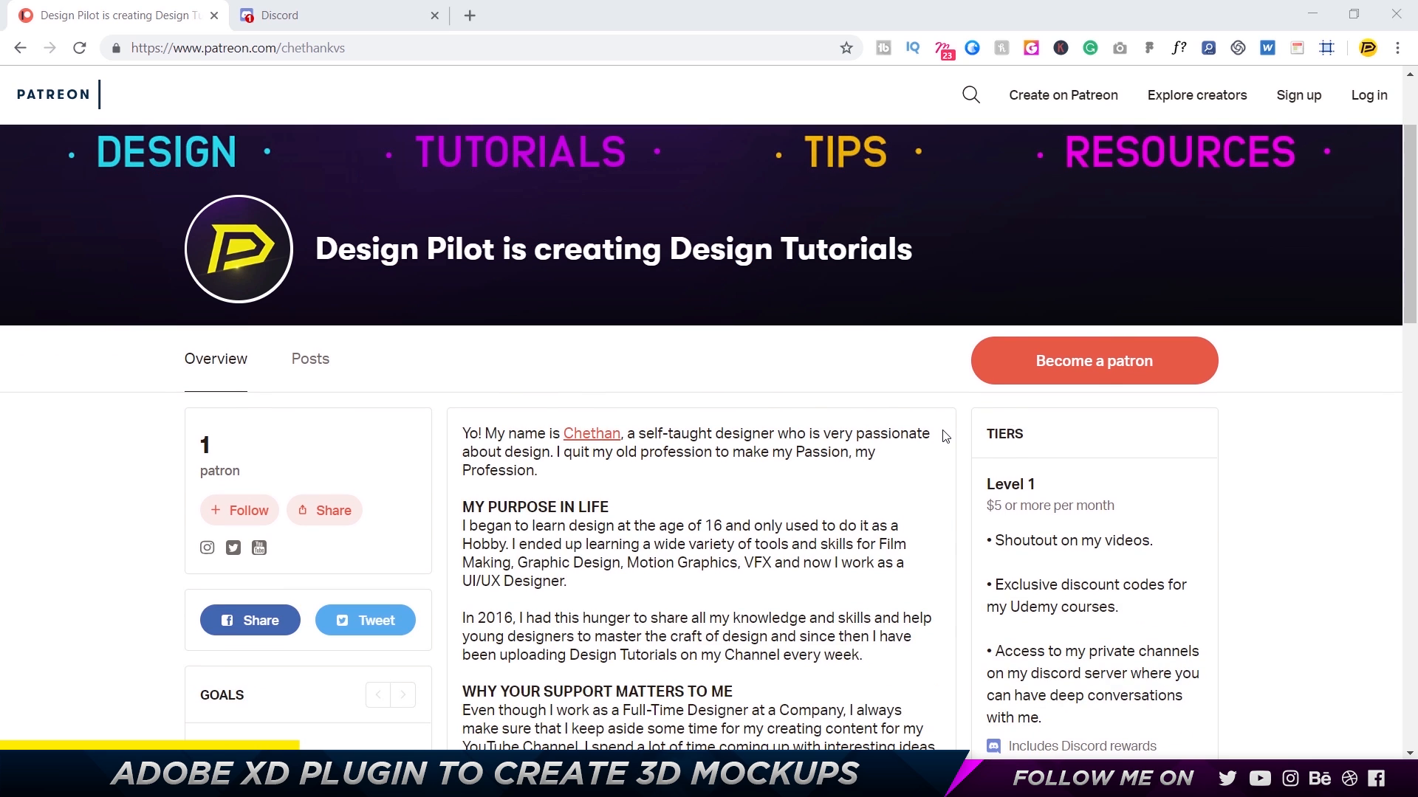
scroll(down, 3)
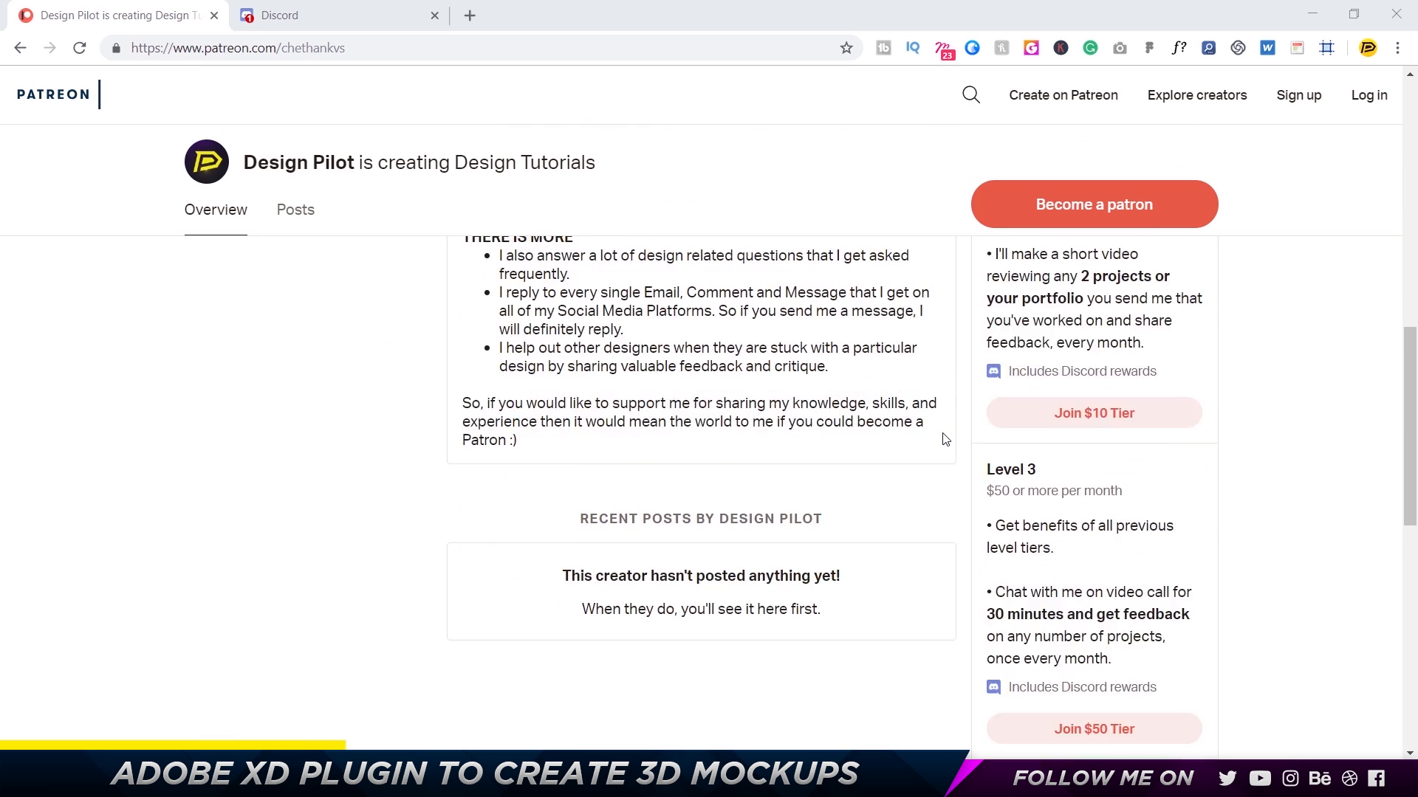
scroll(down, 3)
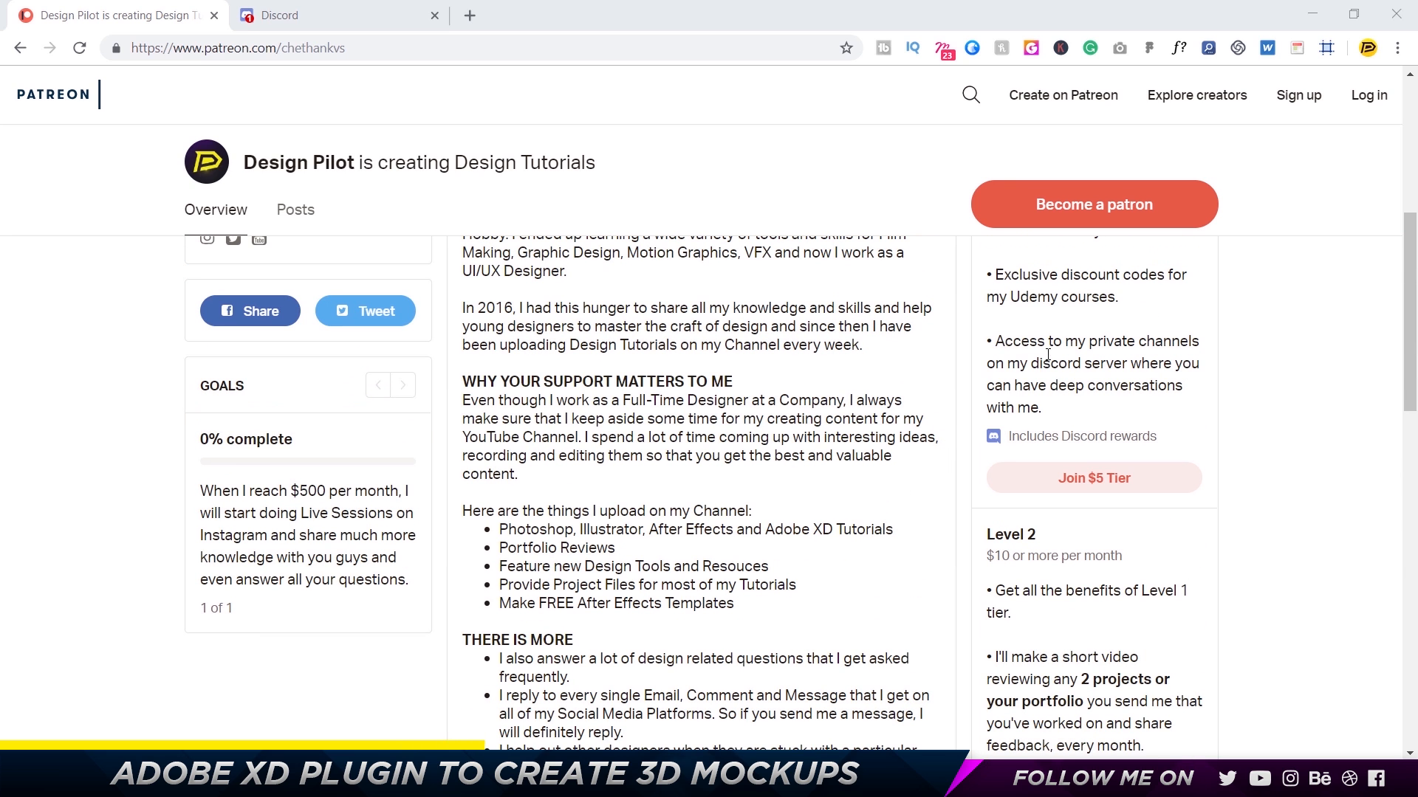
scroll(down, 3)
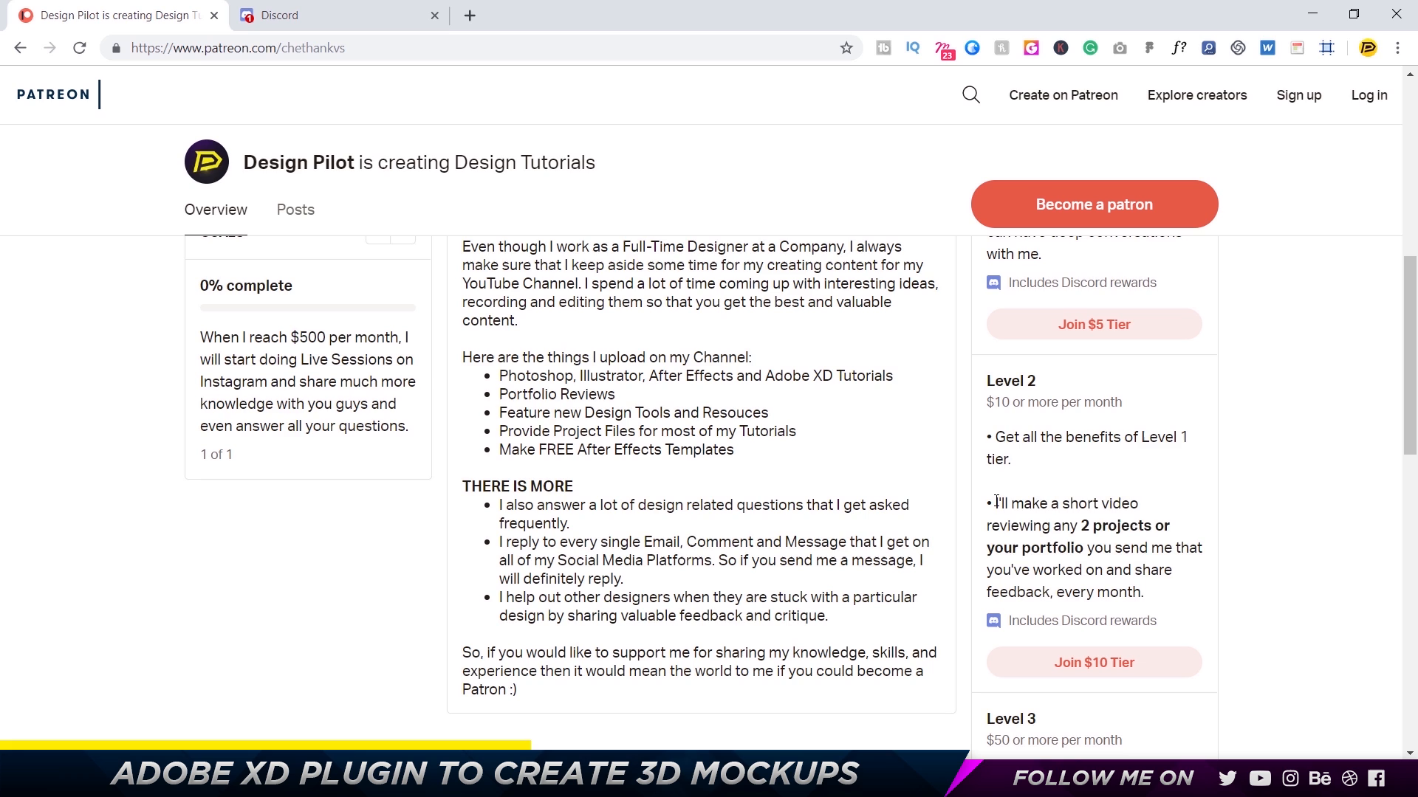
scroll(down, 3)
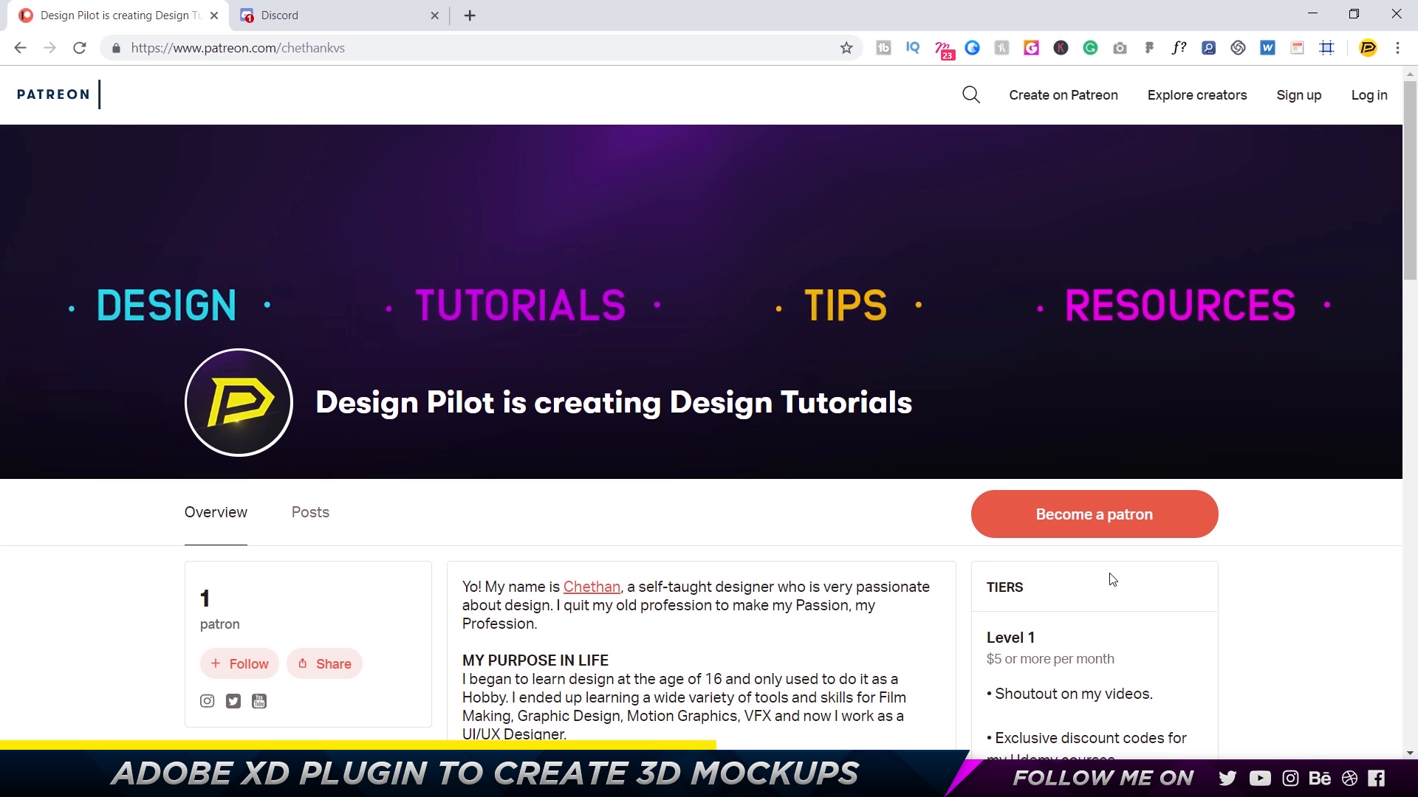
click(334, 15)
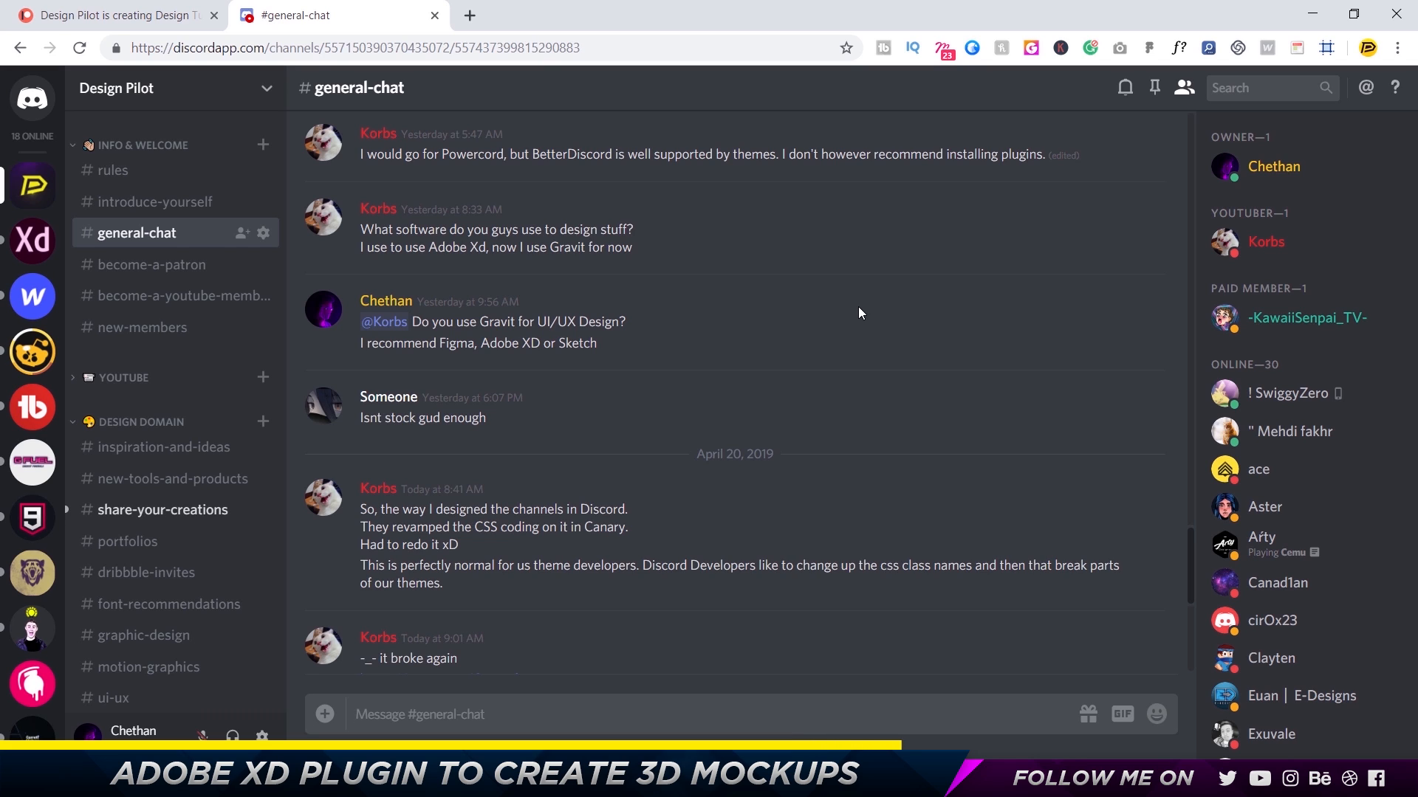
click(418, 714)
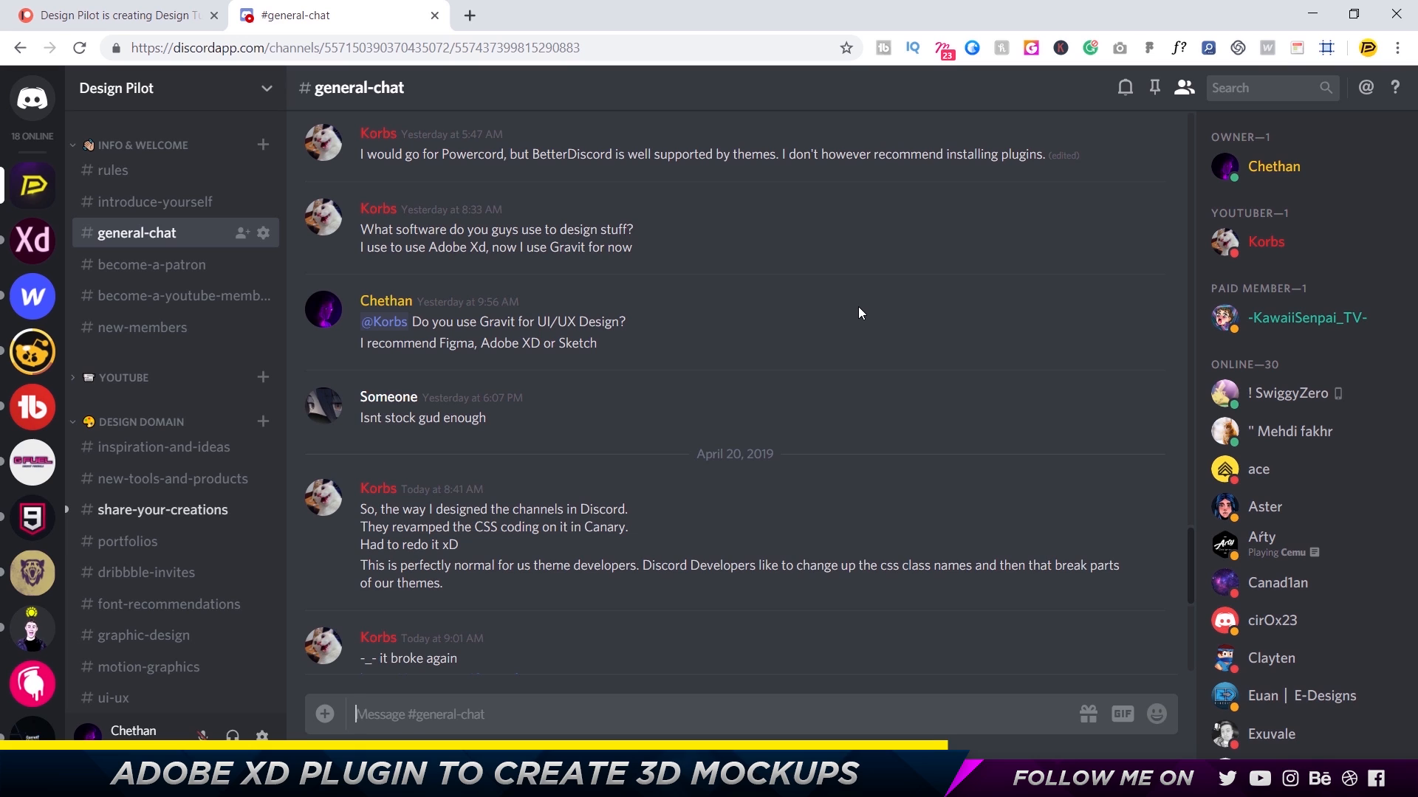
mouse_move(862, 319)
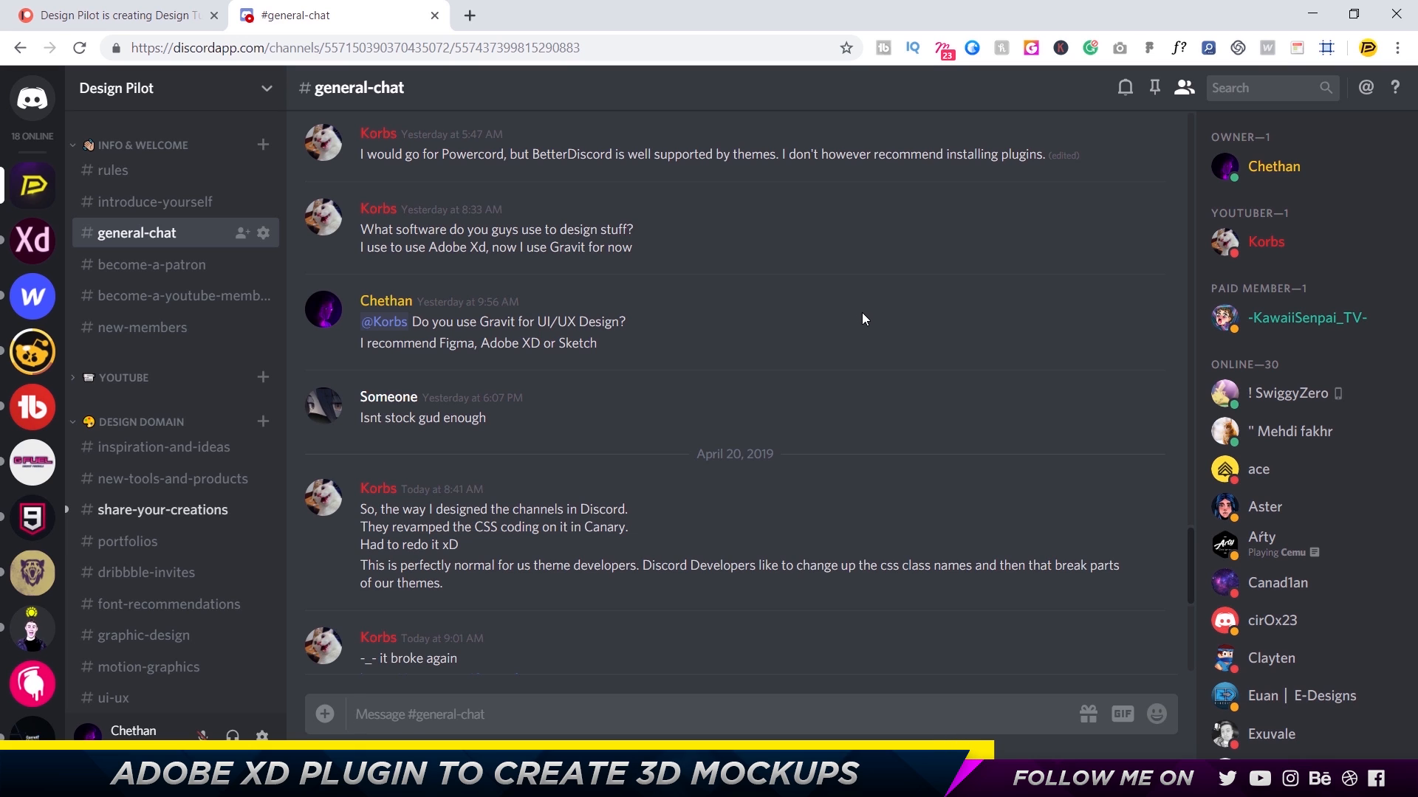
scroll(down, 3)
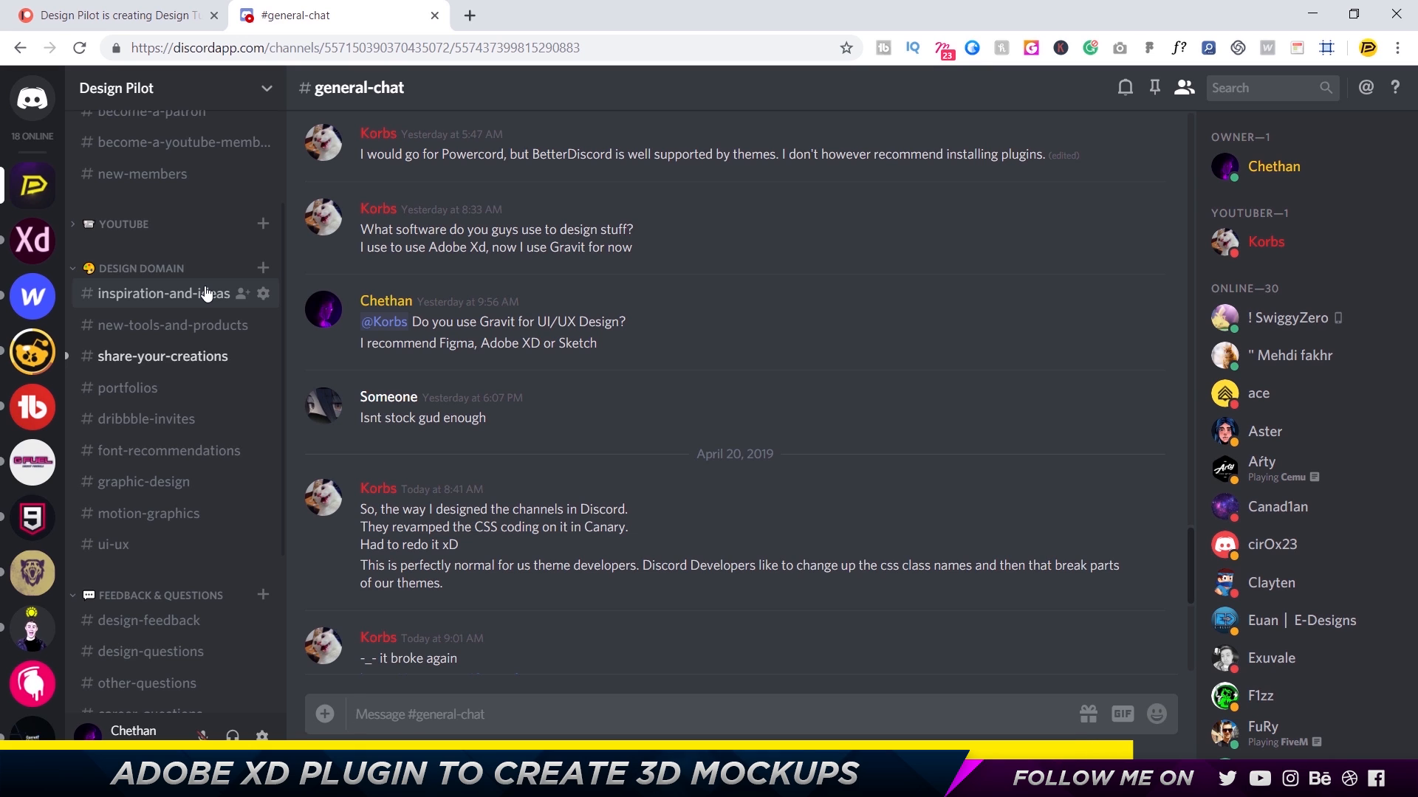
mouse_move(153, 450)
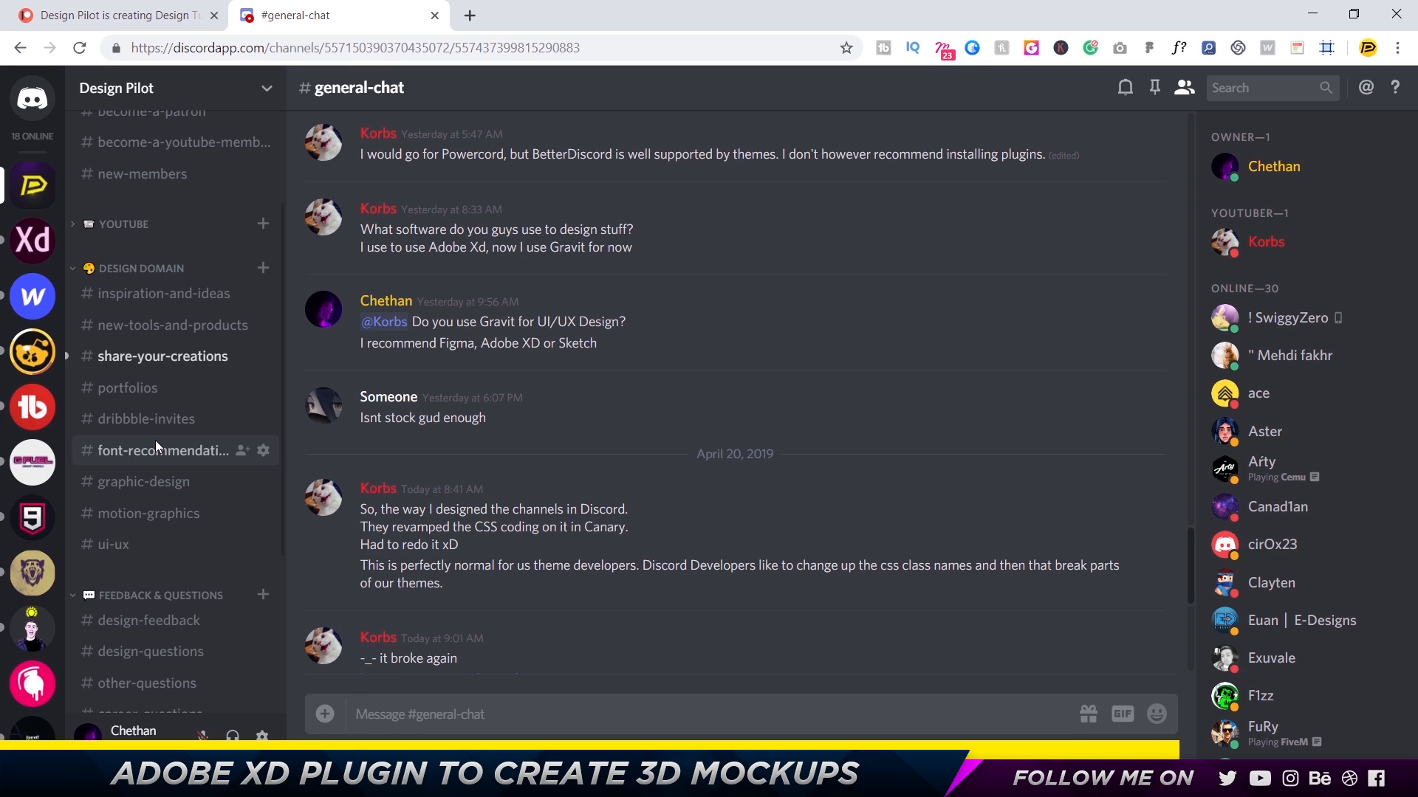
scroll(up, 3)
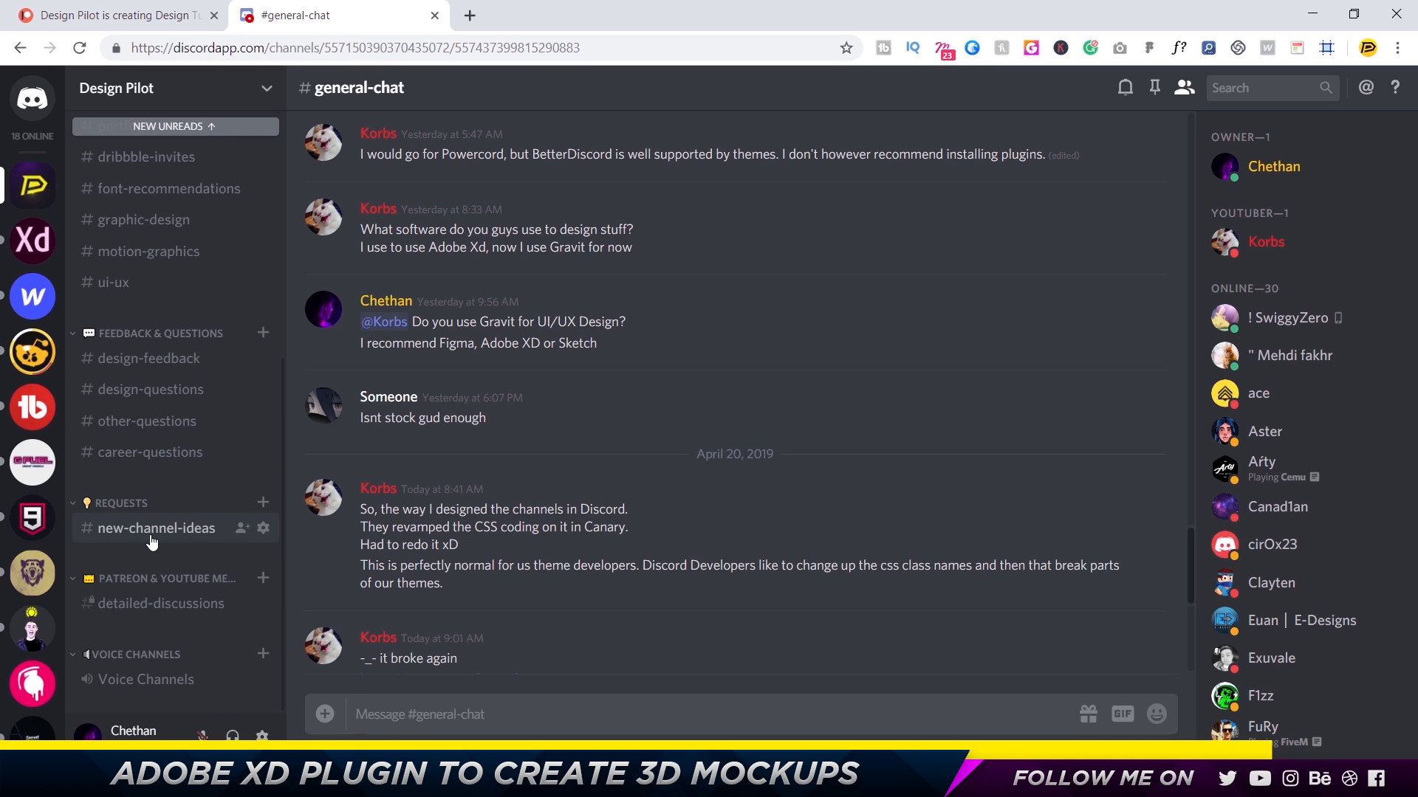
Bring up the Atlas Dark Rotato landing page with its tilted phone mockup in XD.
click(419, 714)
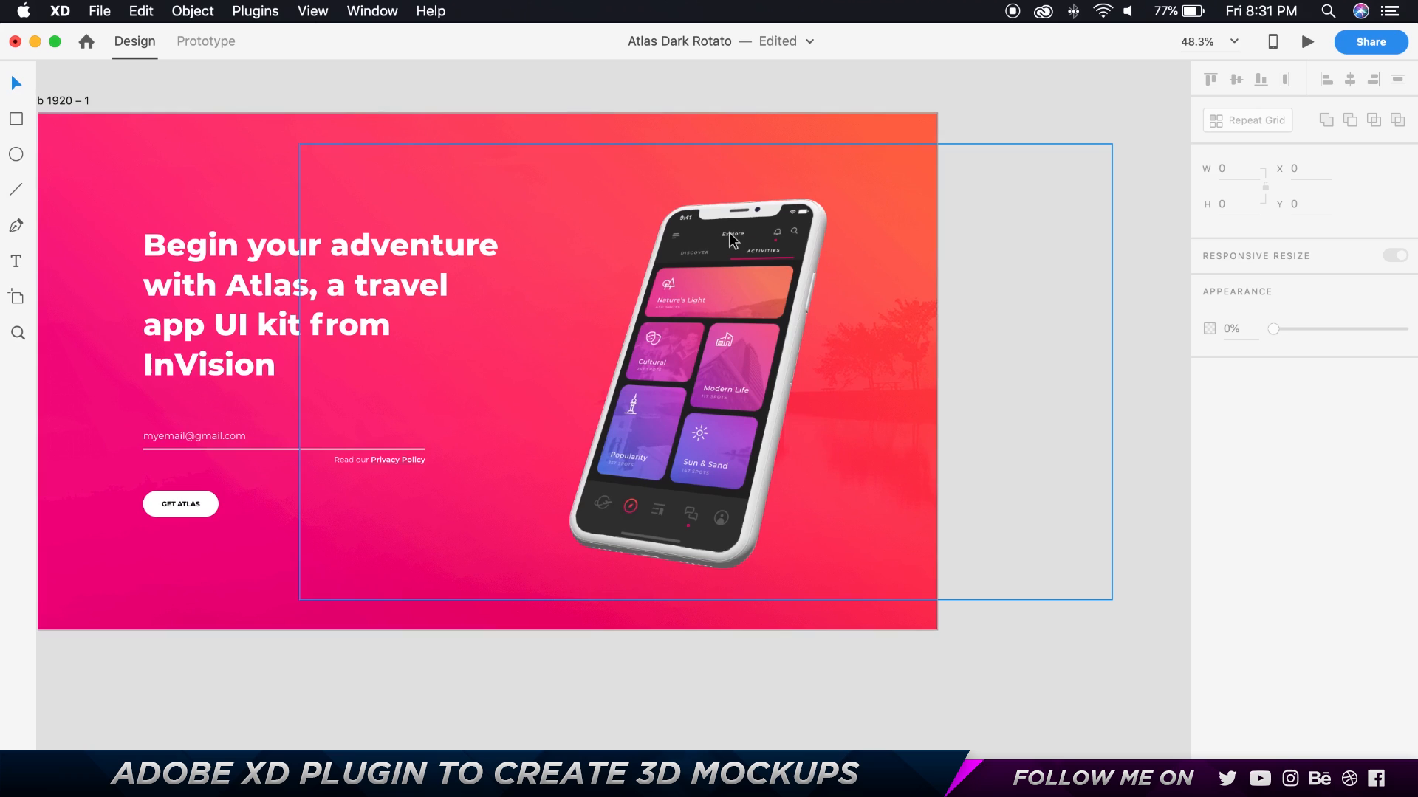
mouse_move(695, 408)
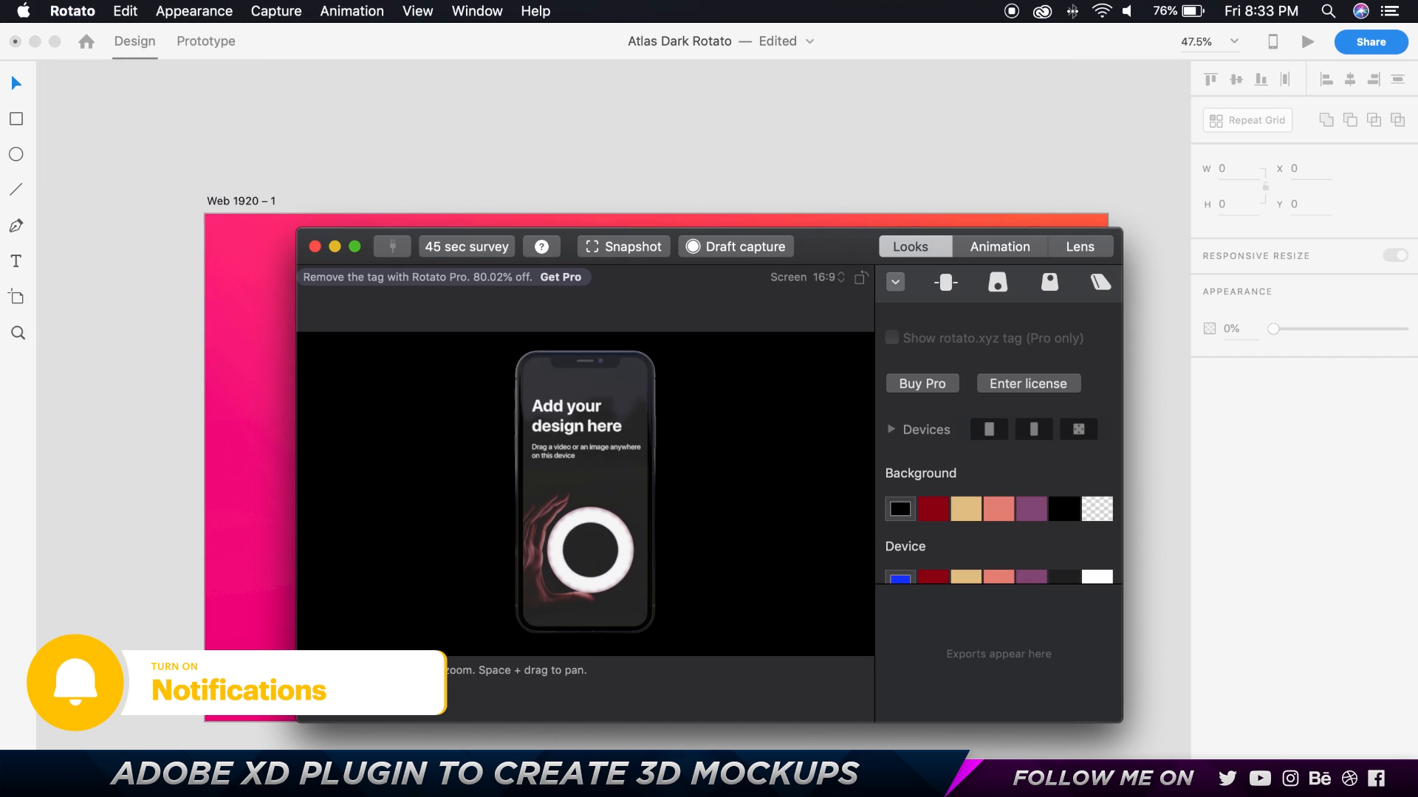
Open Rotato's menu to install the Adobe XD plugin.
click(71, 11)
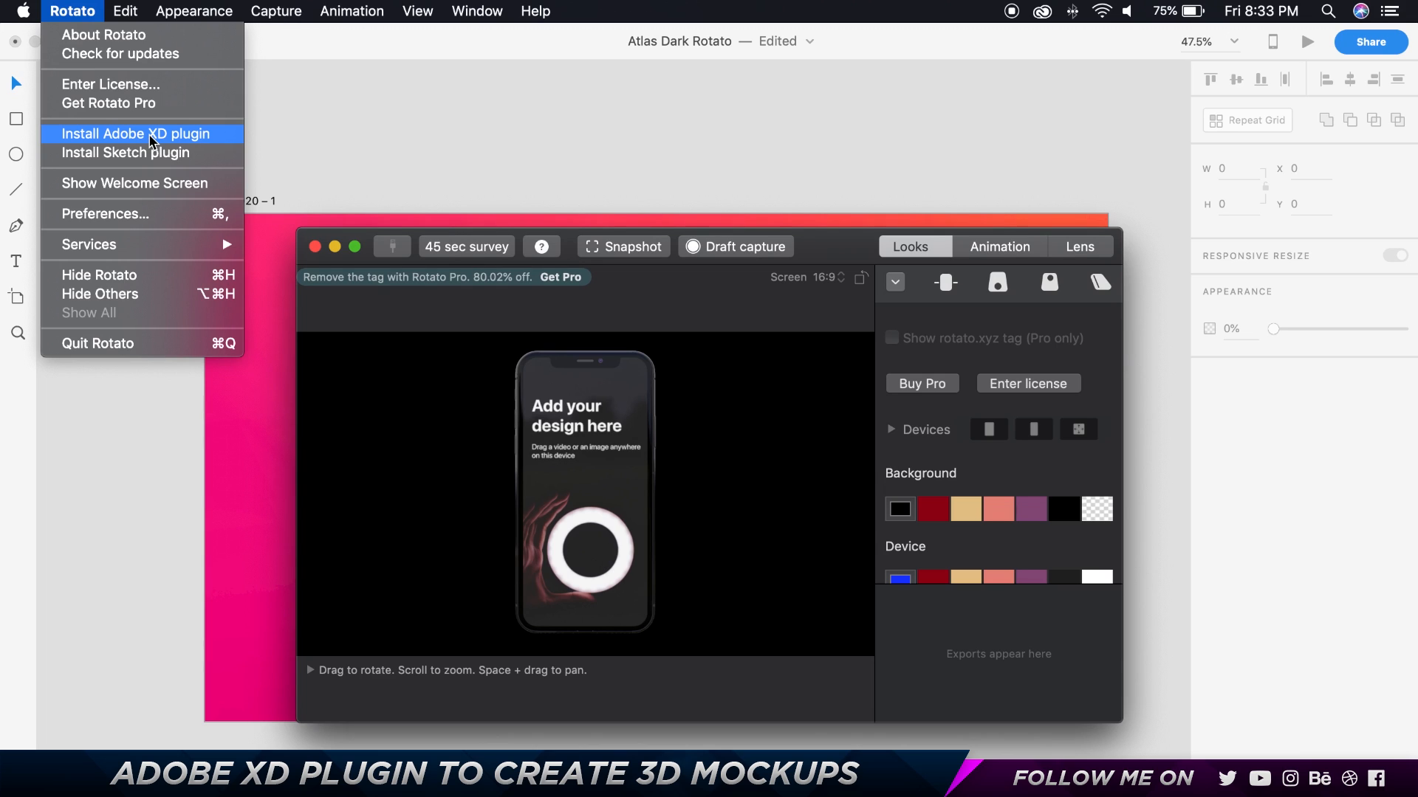
mouse_move(142, 152)
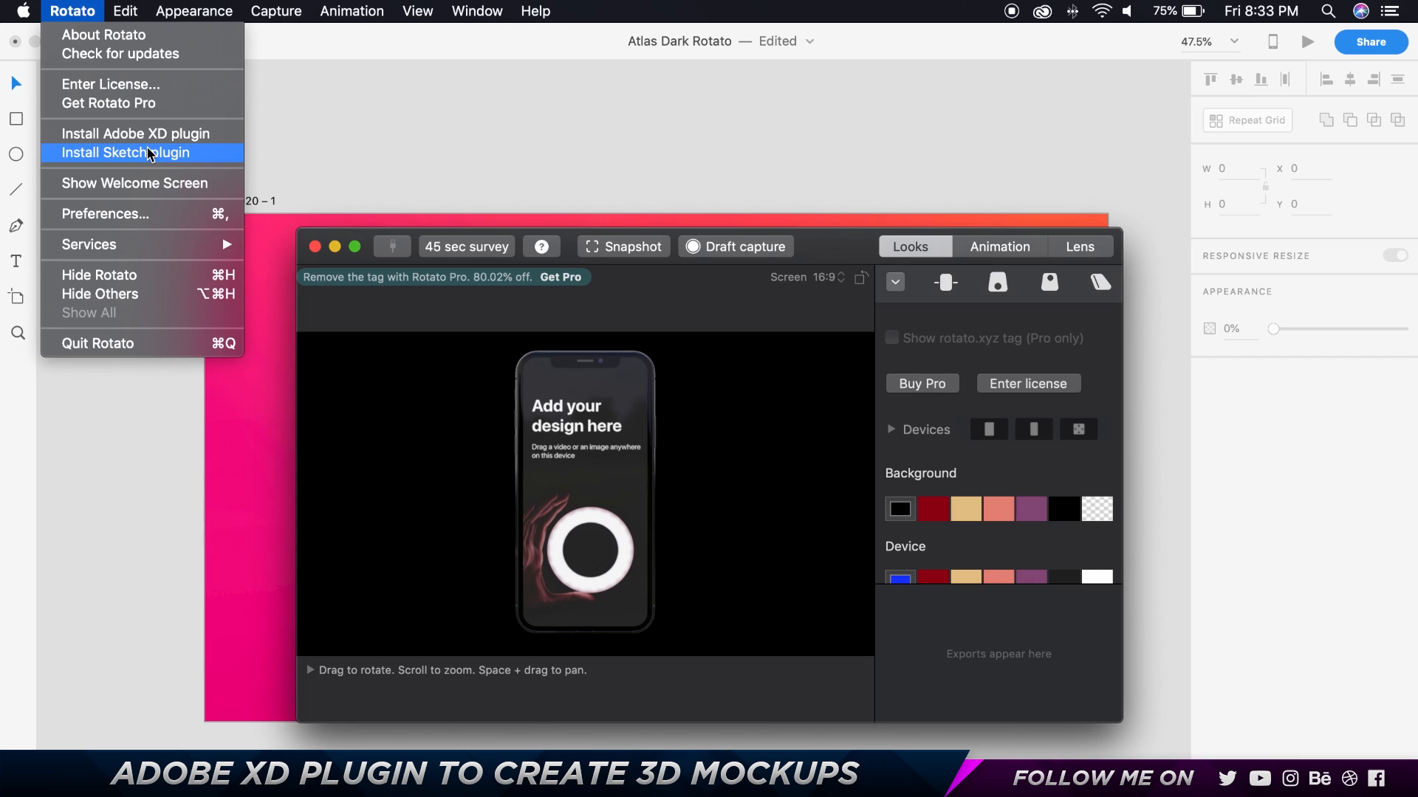
mouse_move(136, 133)
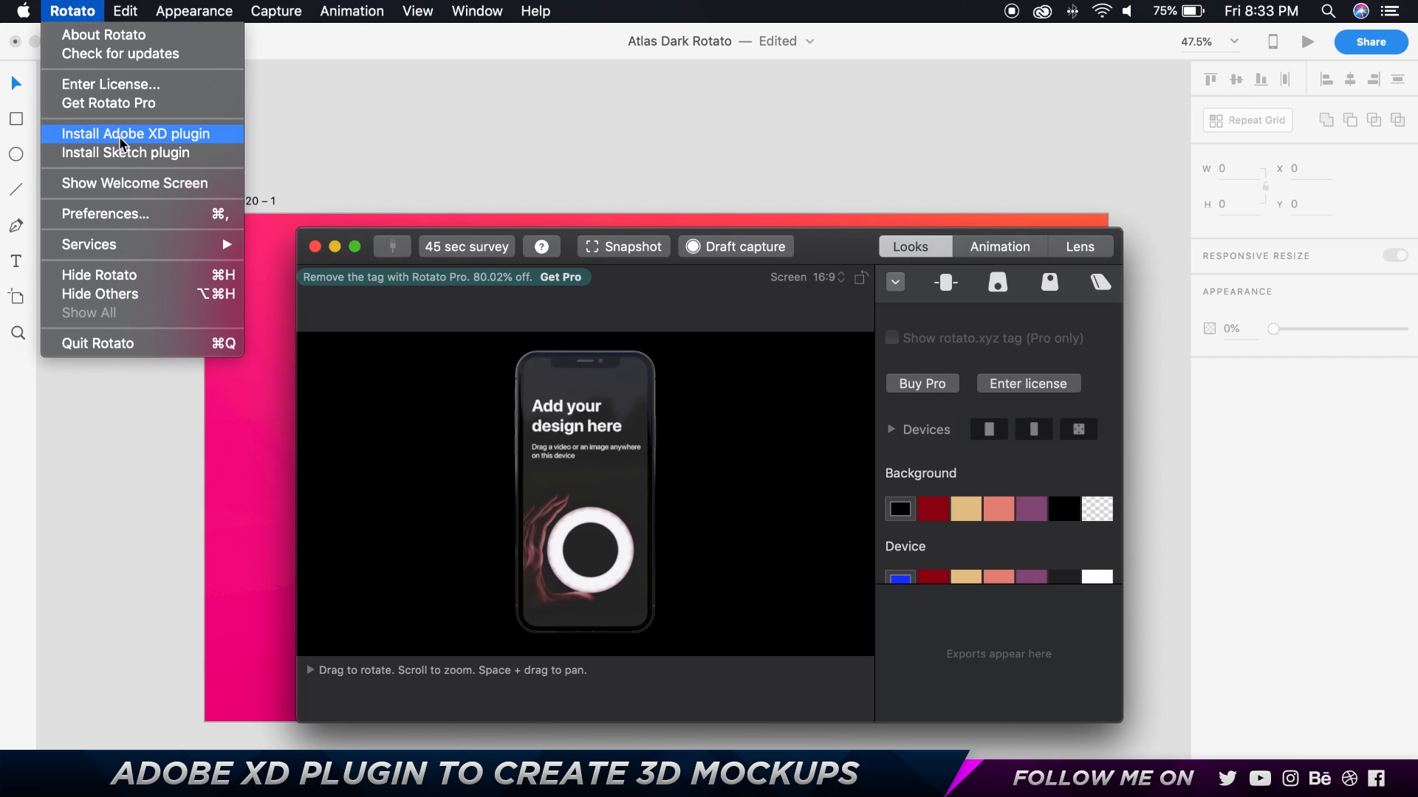
mouse_move(172, 148)
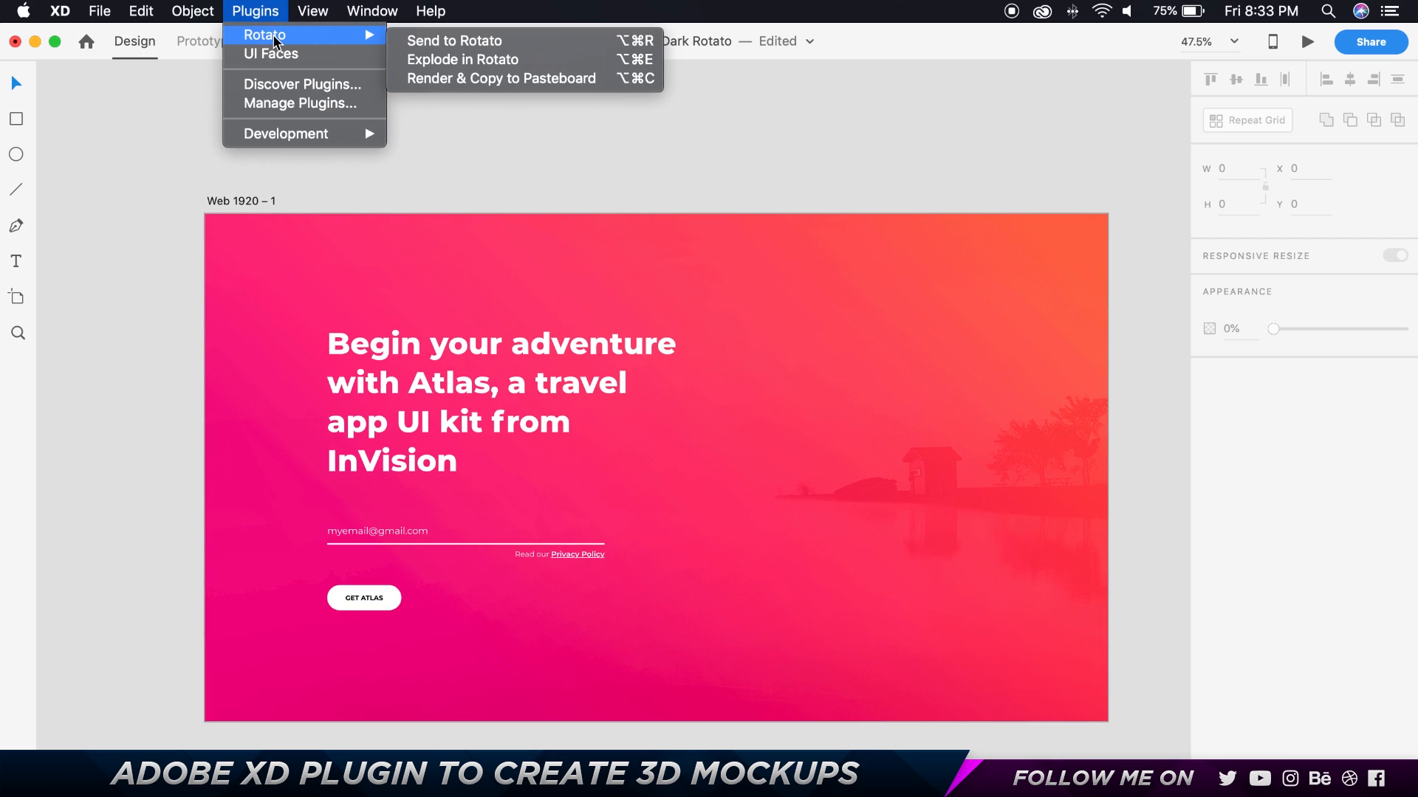
mouse_move(466, 79)
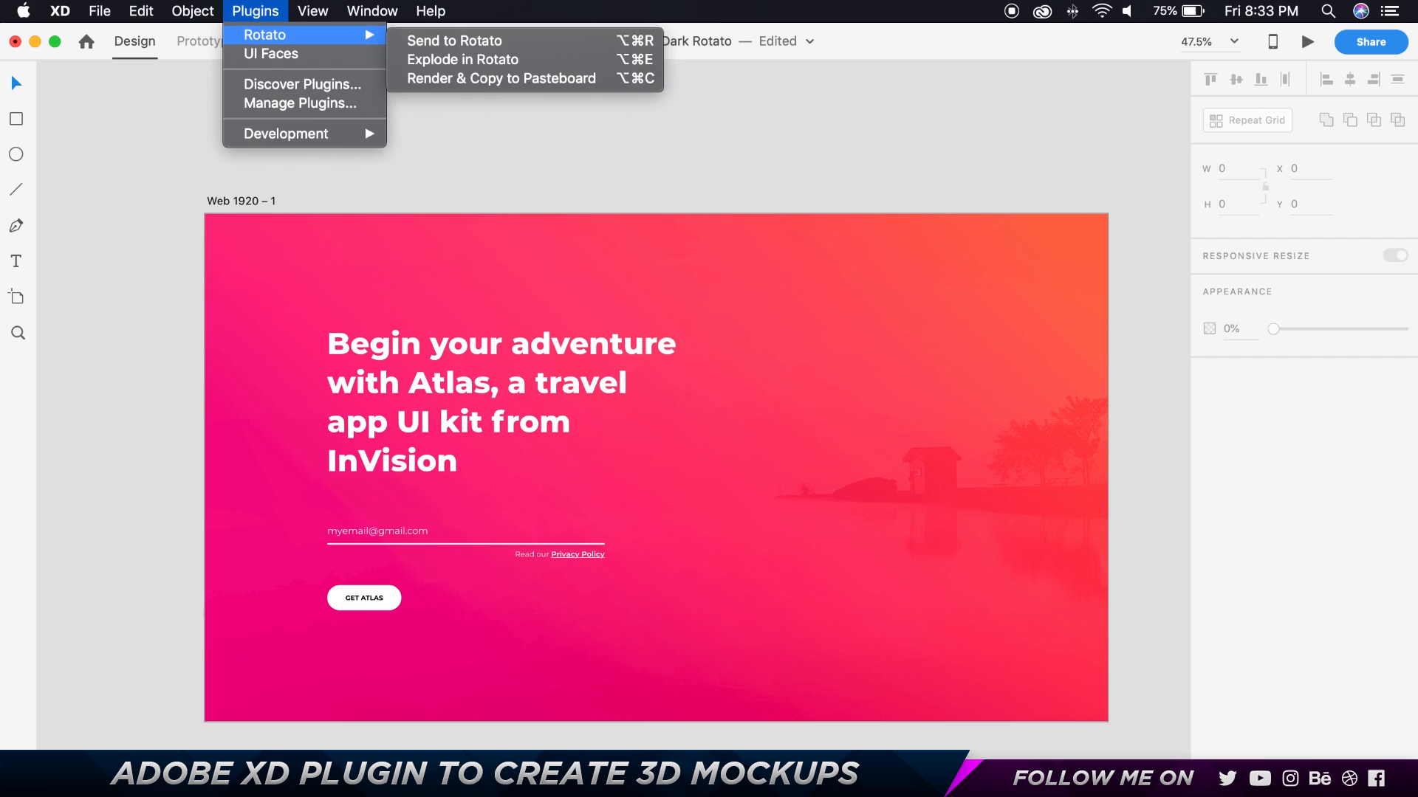
Select the Activities artboard and send it to Rotato via Plugins > Rotato.
click(455, 40)
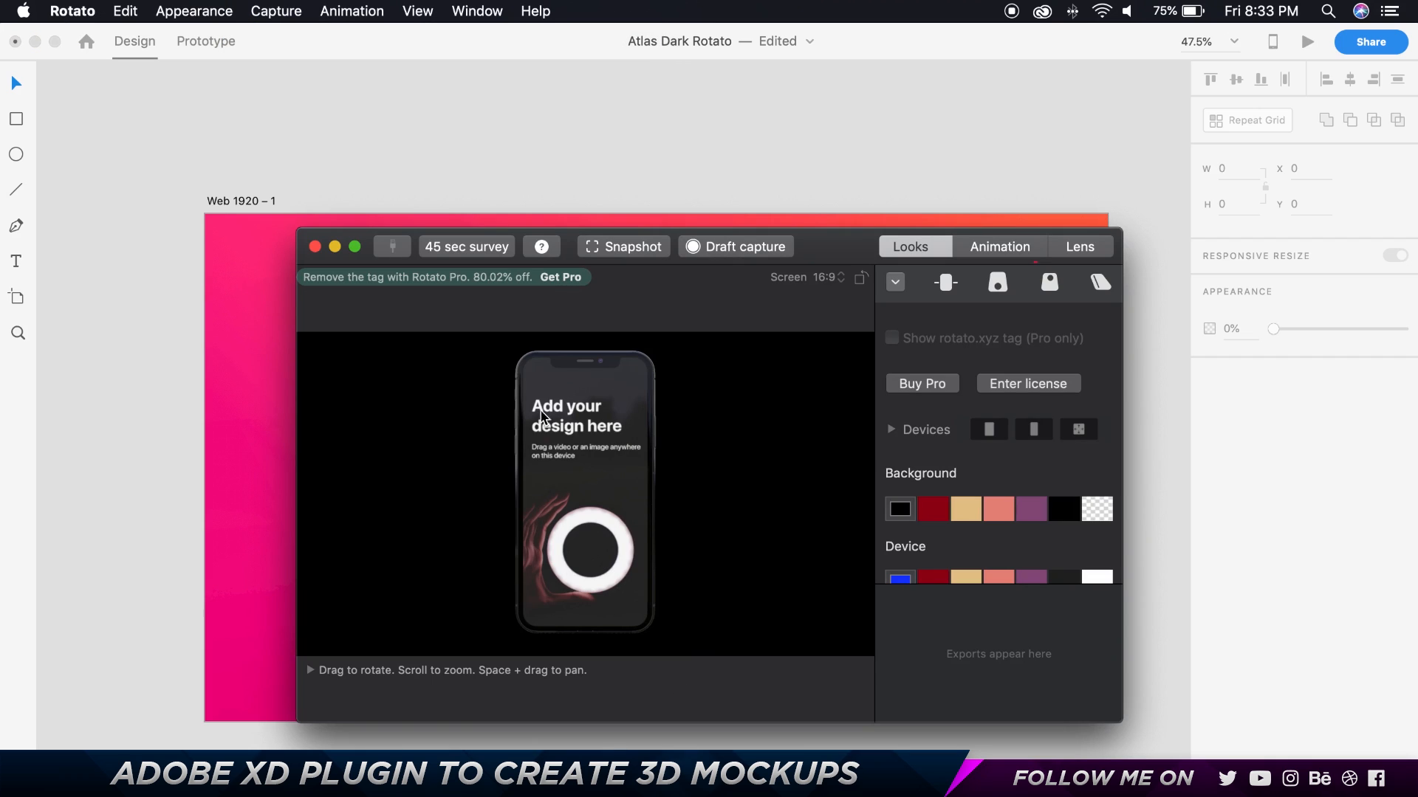
mouse_move(586, 480)
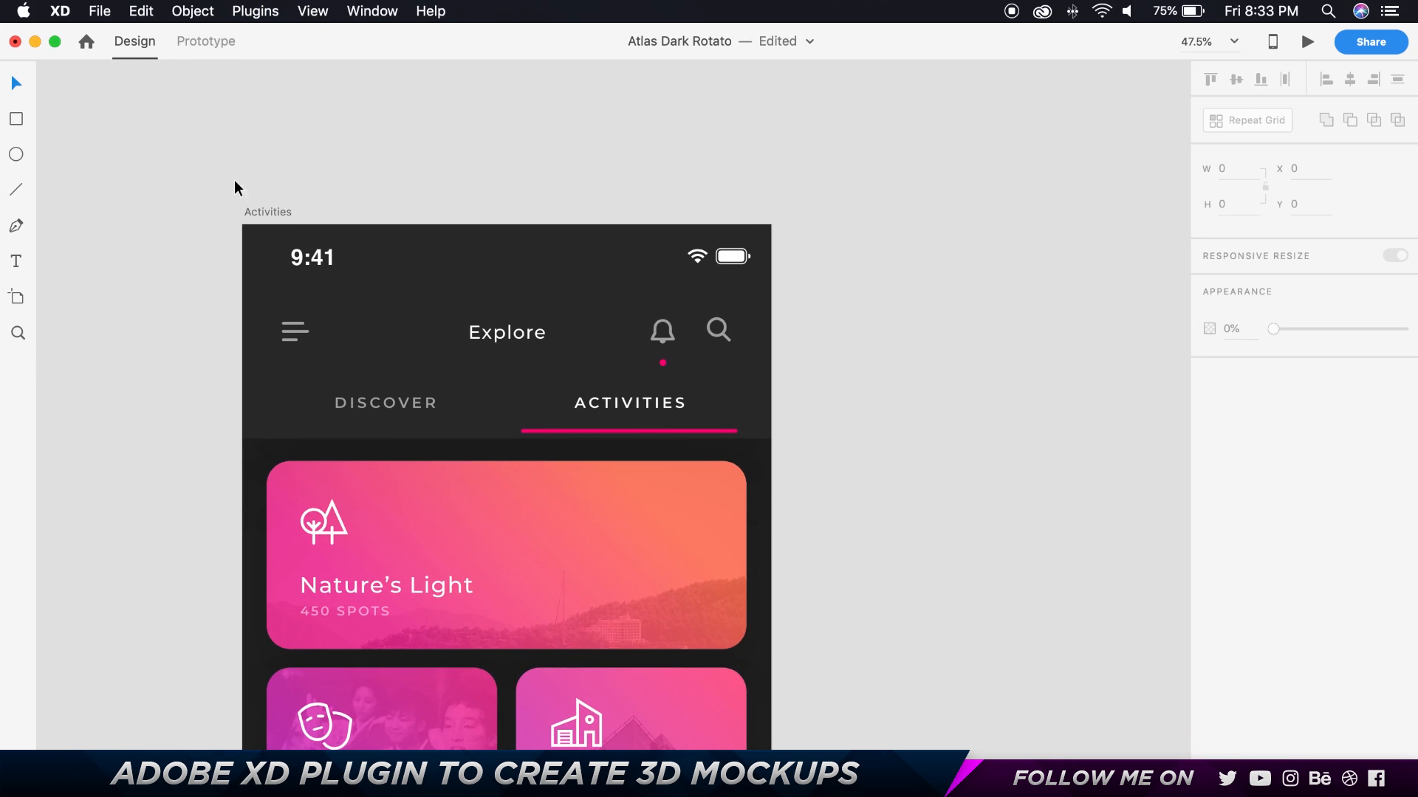
click(254, 11)
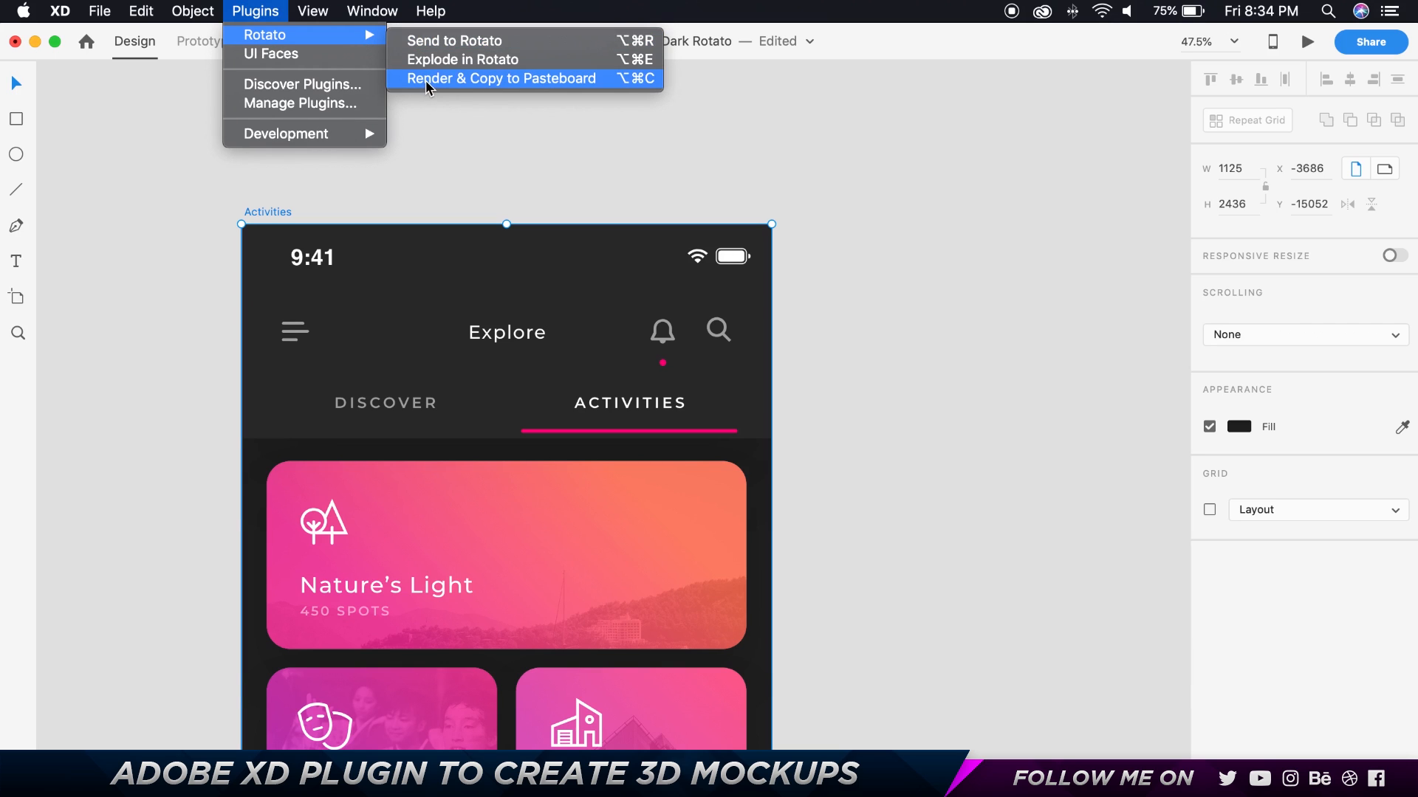
mouse_move(464, 89)
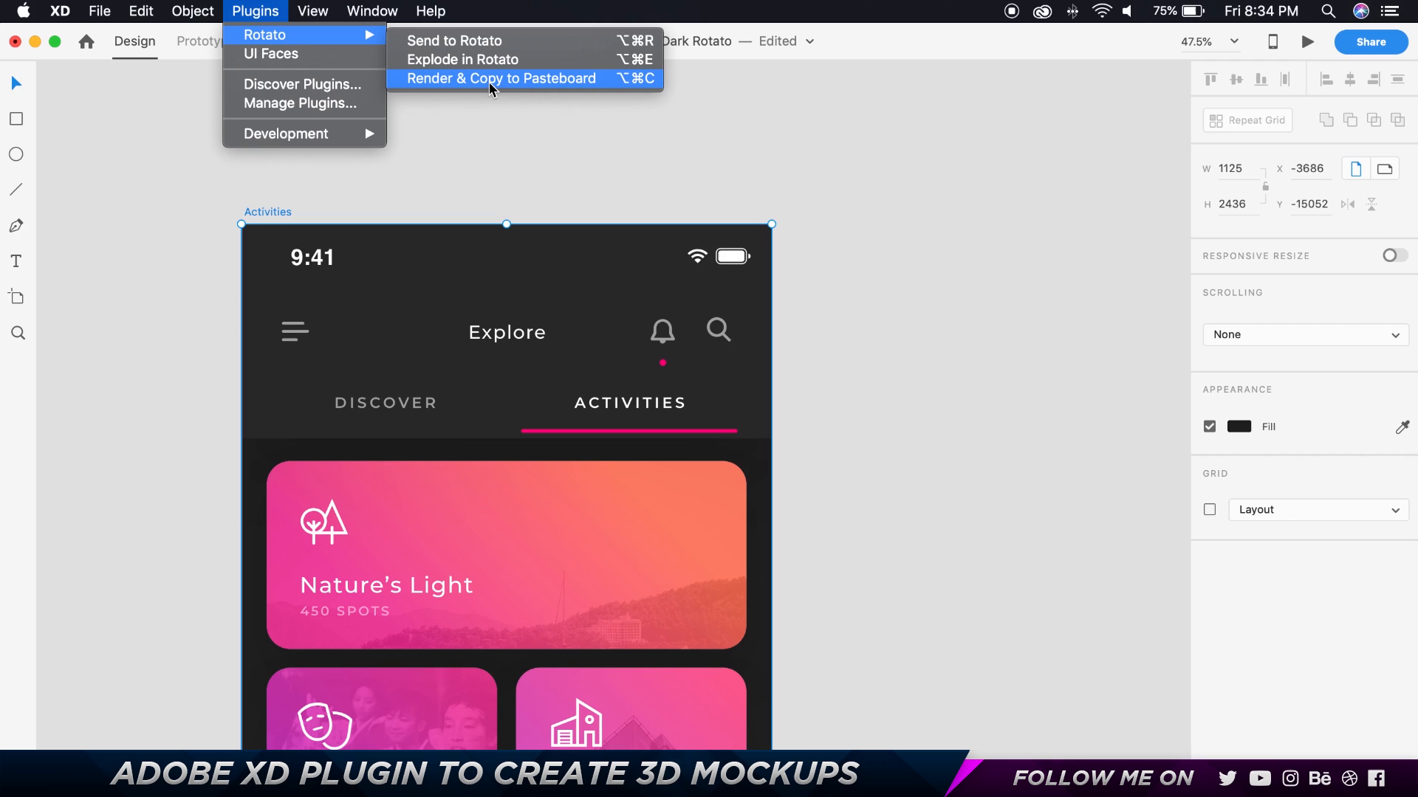
click(497, 79)
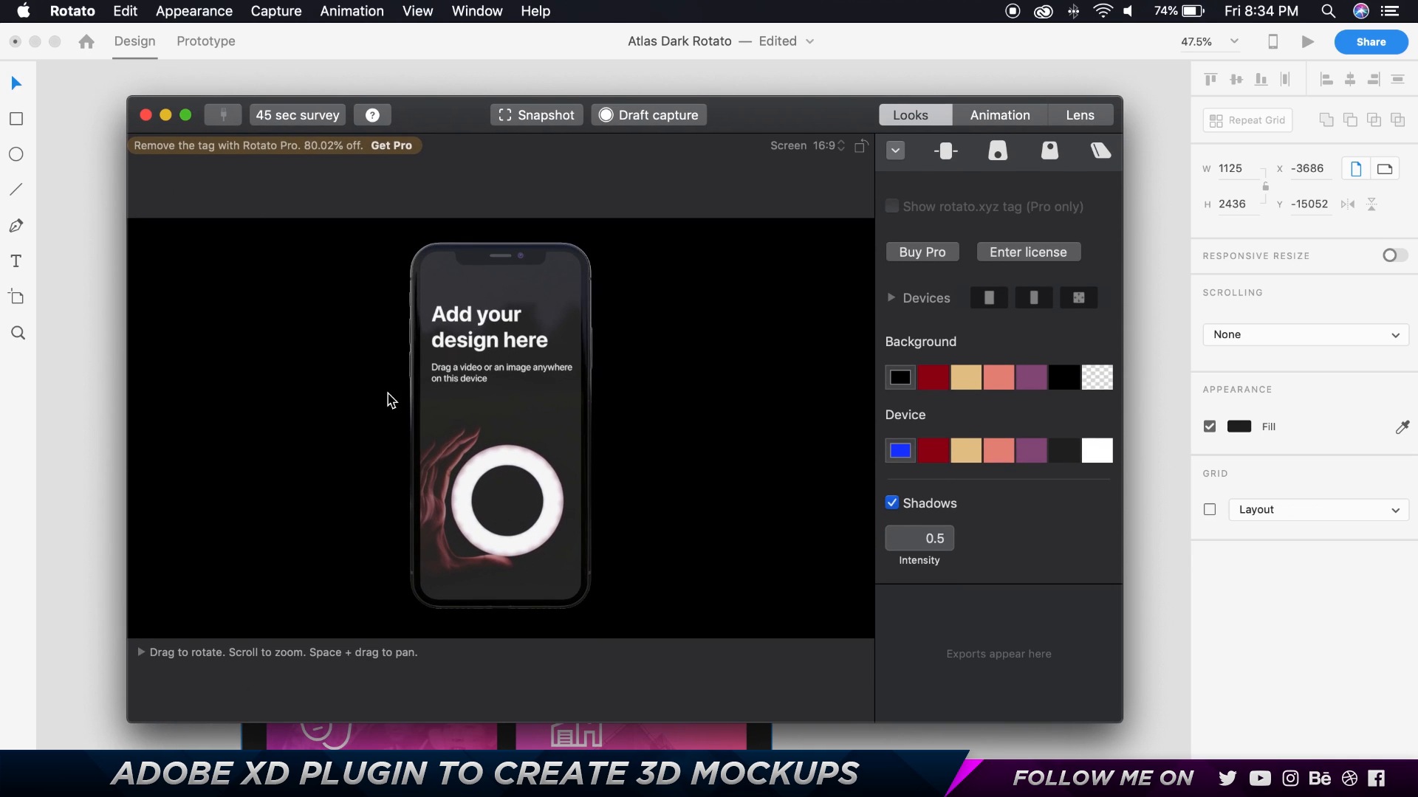
mouse_move(468, 425)
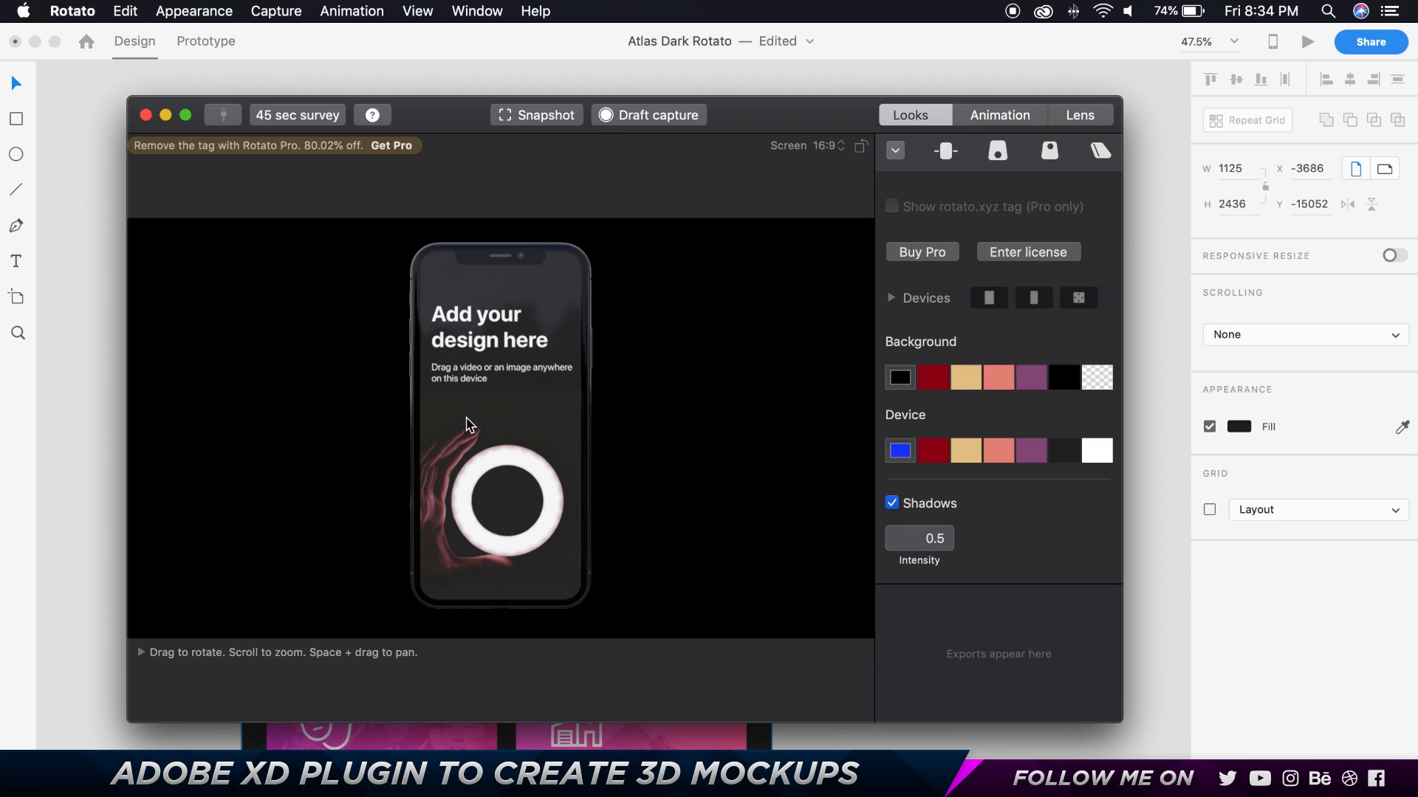
mouse_move(952, 440)
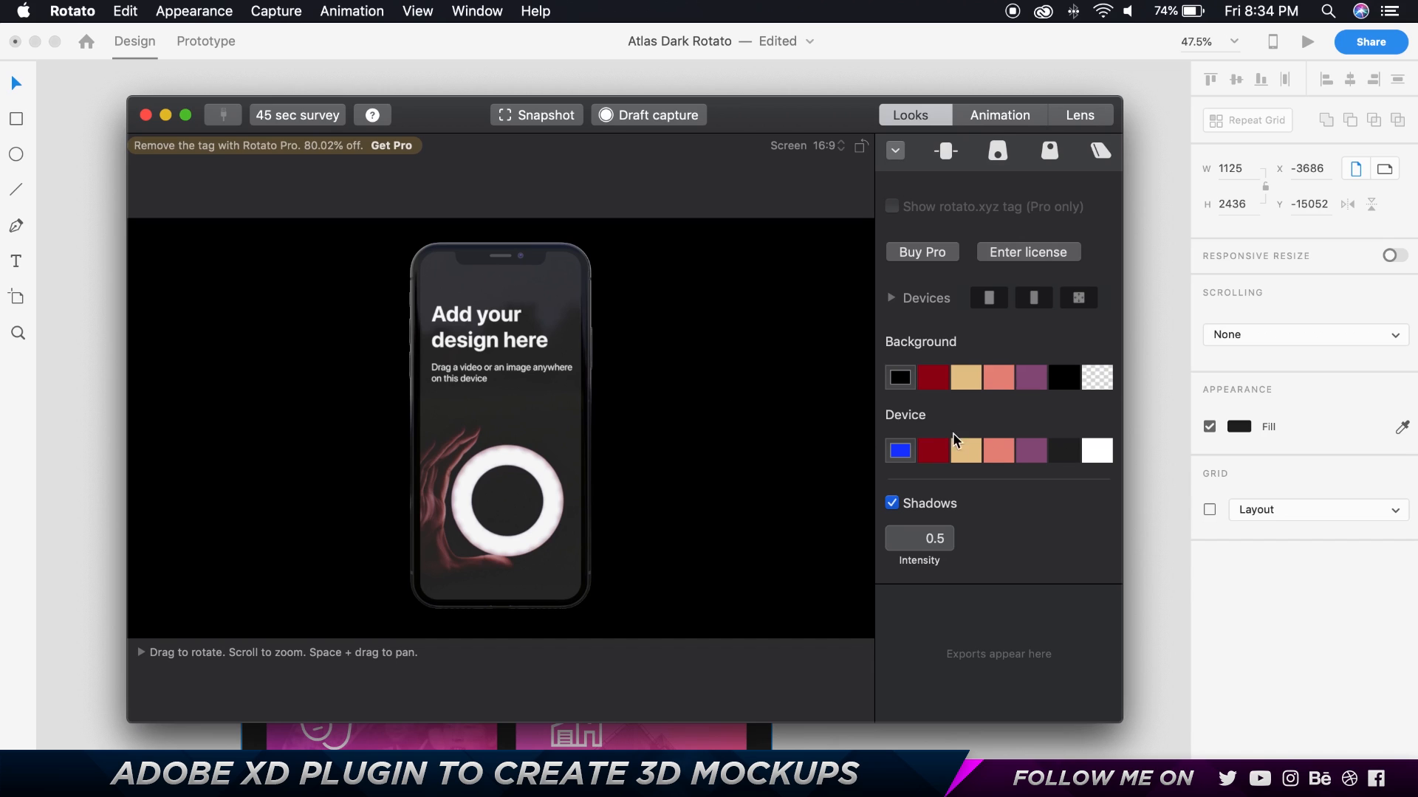
Choose a white clay device and enter rotation values 30 (X) and 25 (Y).
click(898, 451)
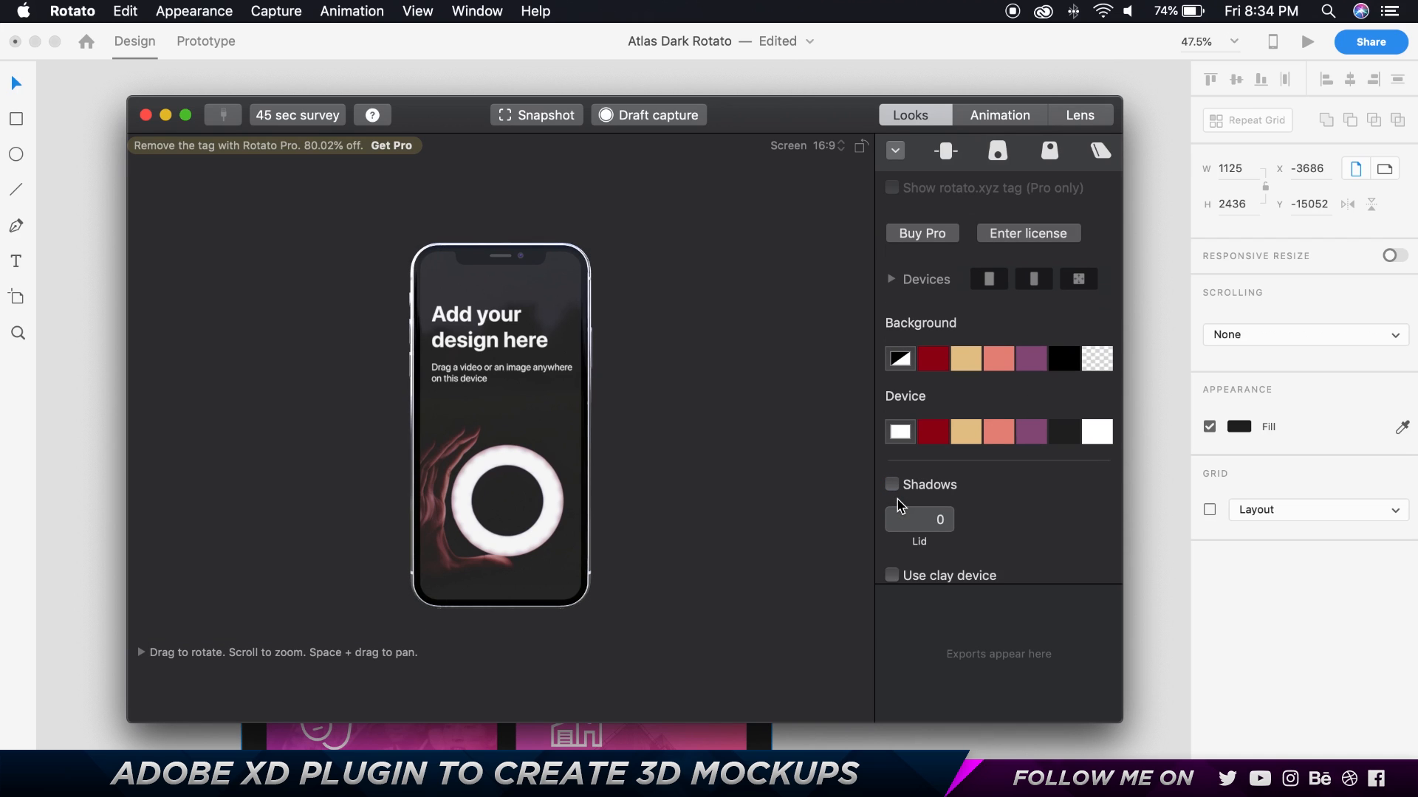
click(891, 575)
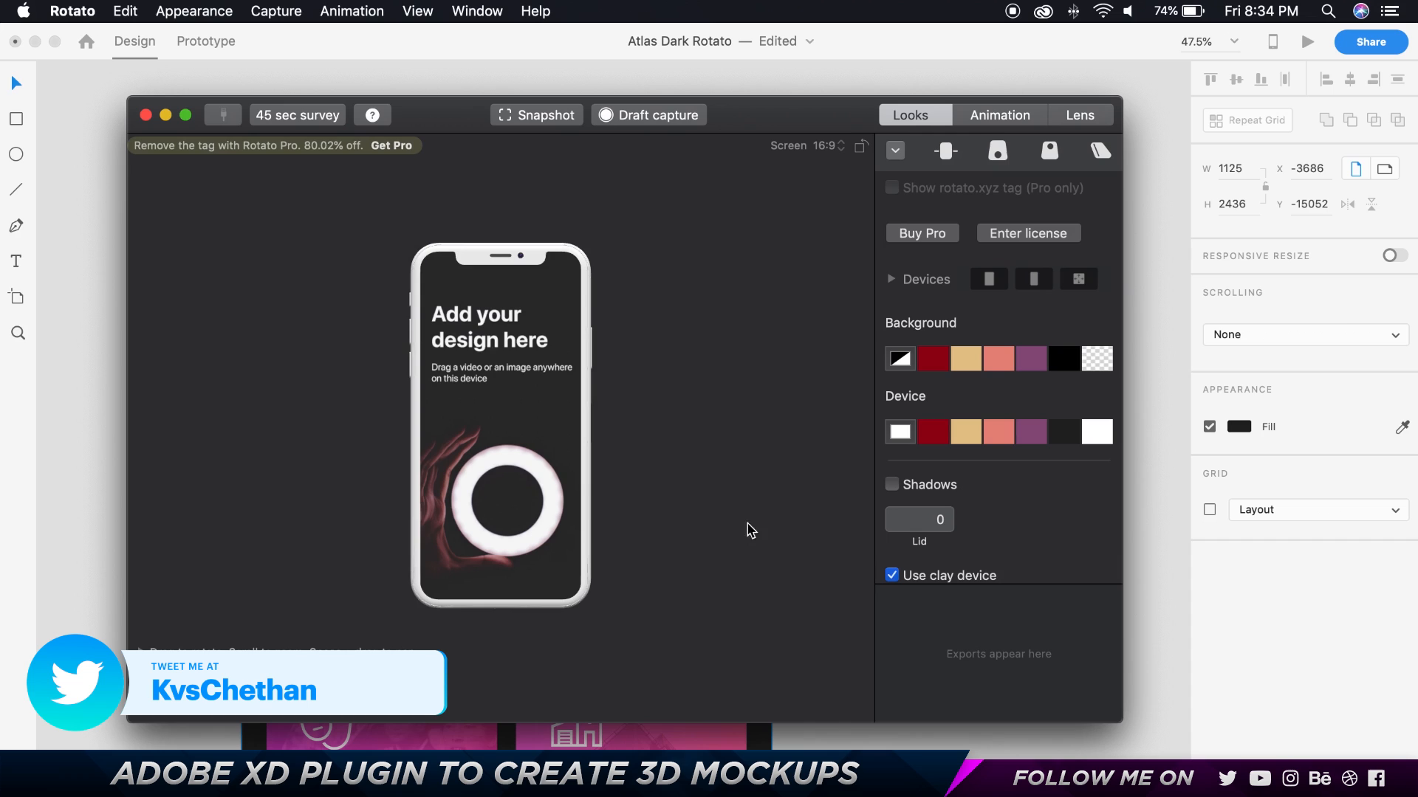
mouse_move(547, 314)
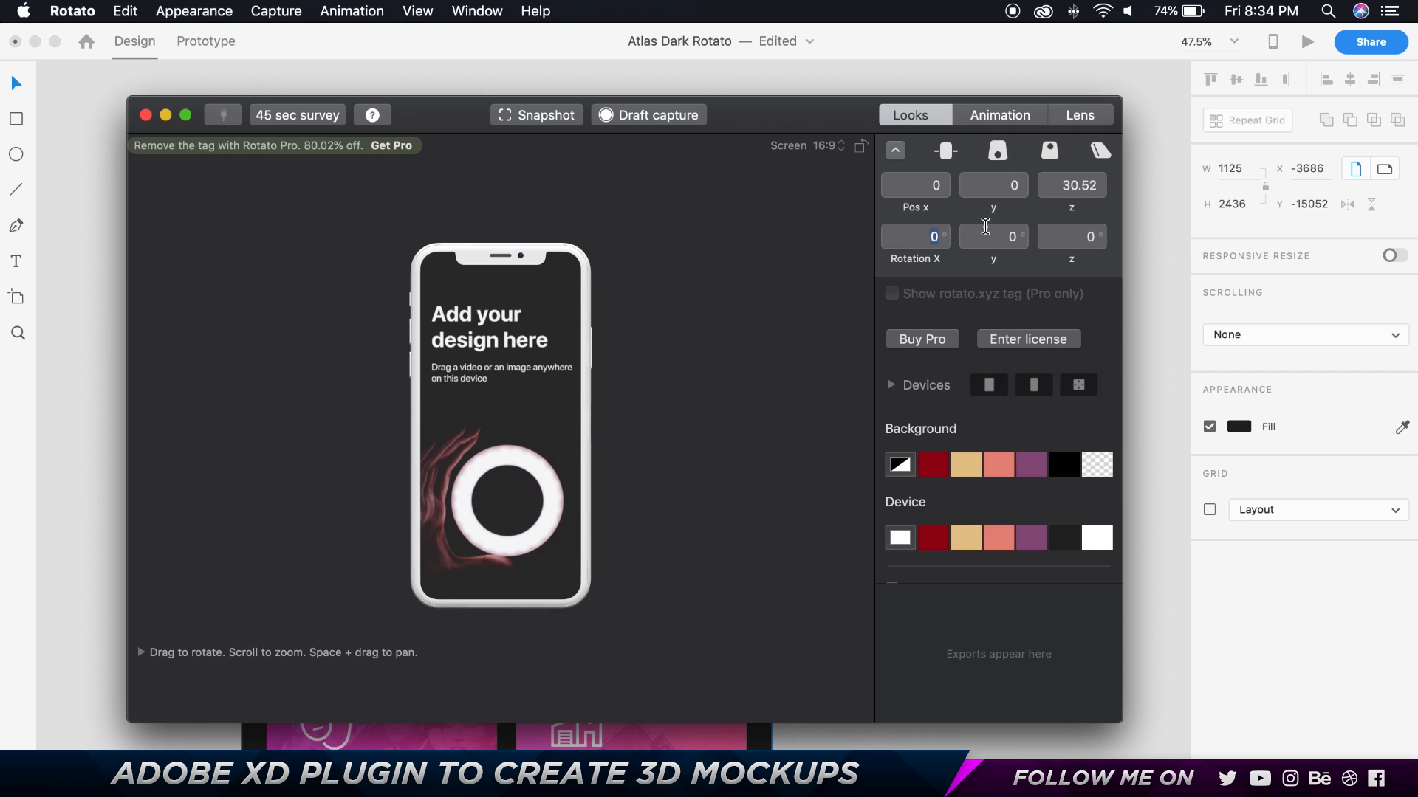
text(30)
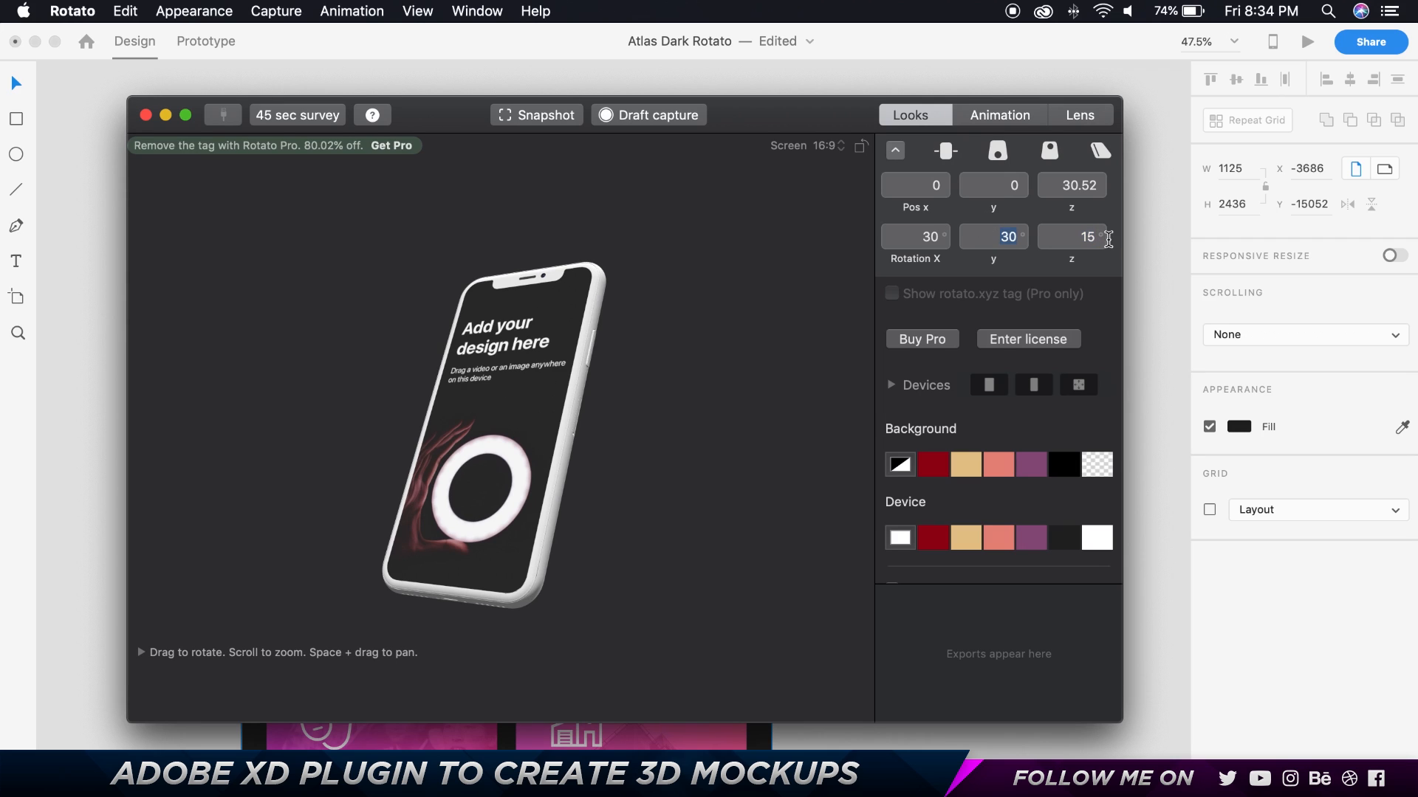
text(25)
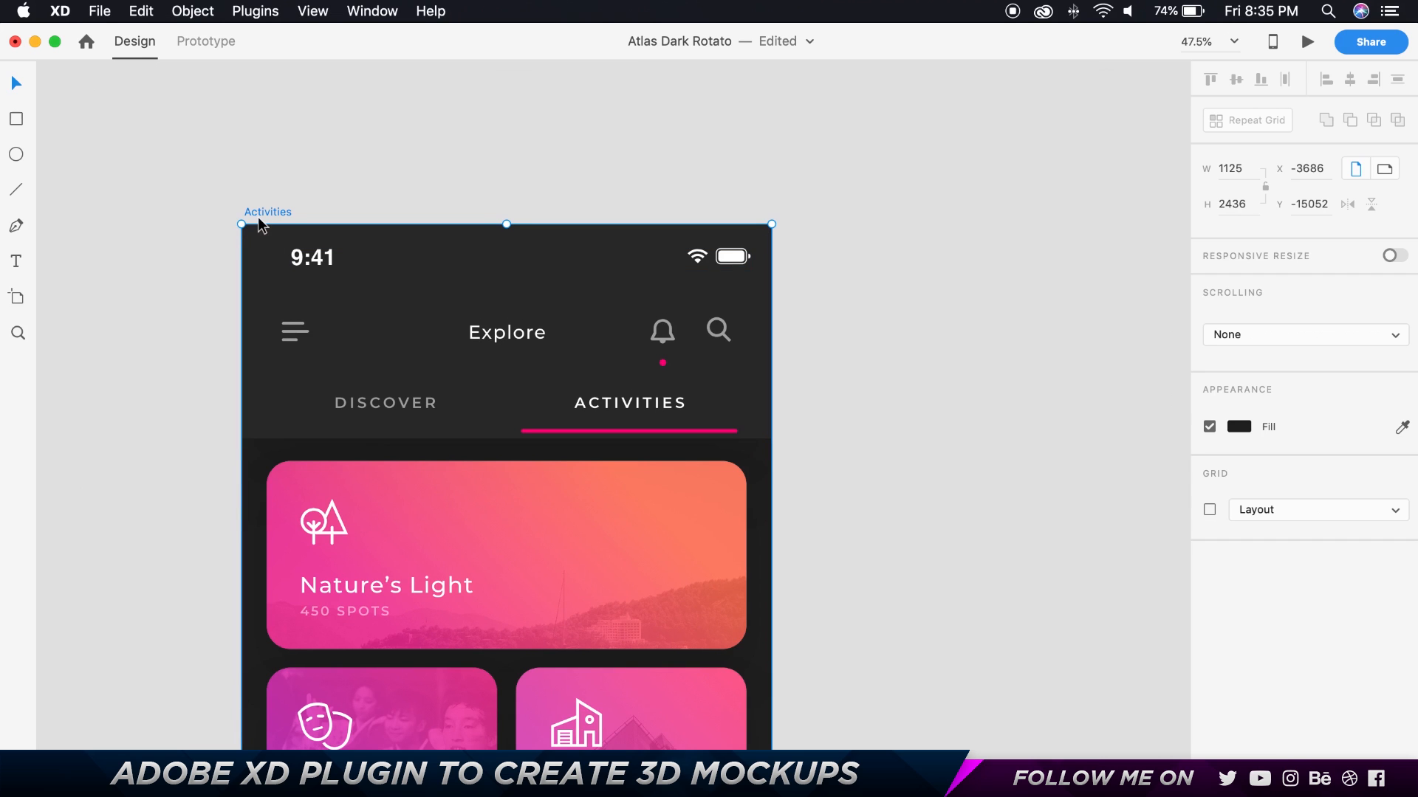
Select the Activities artboard and run Rotato's Render & Copy to Pasteboard.
click(255, 11)
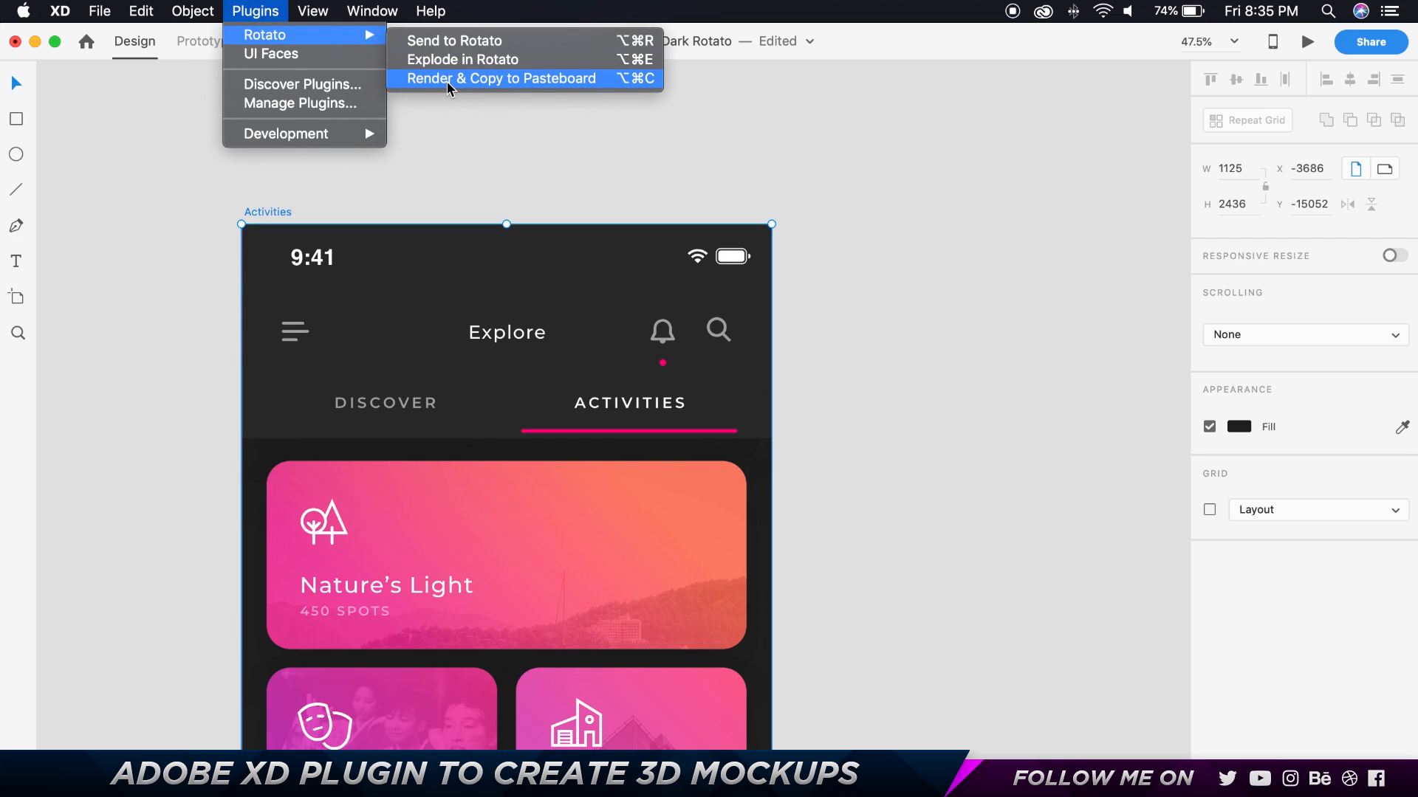
mouse_move(470, 88)
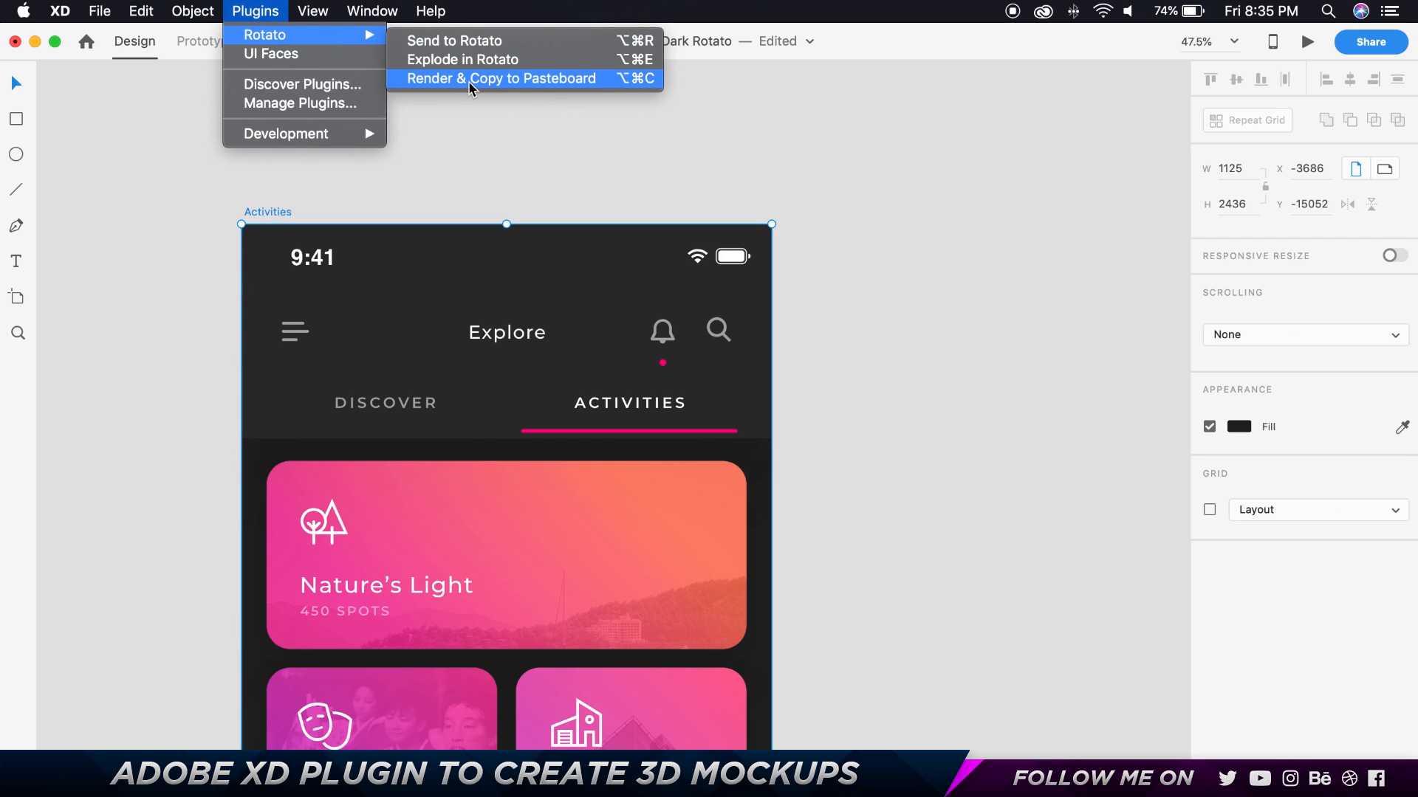
click(498, 79)
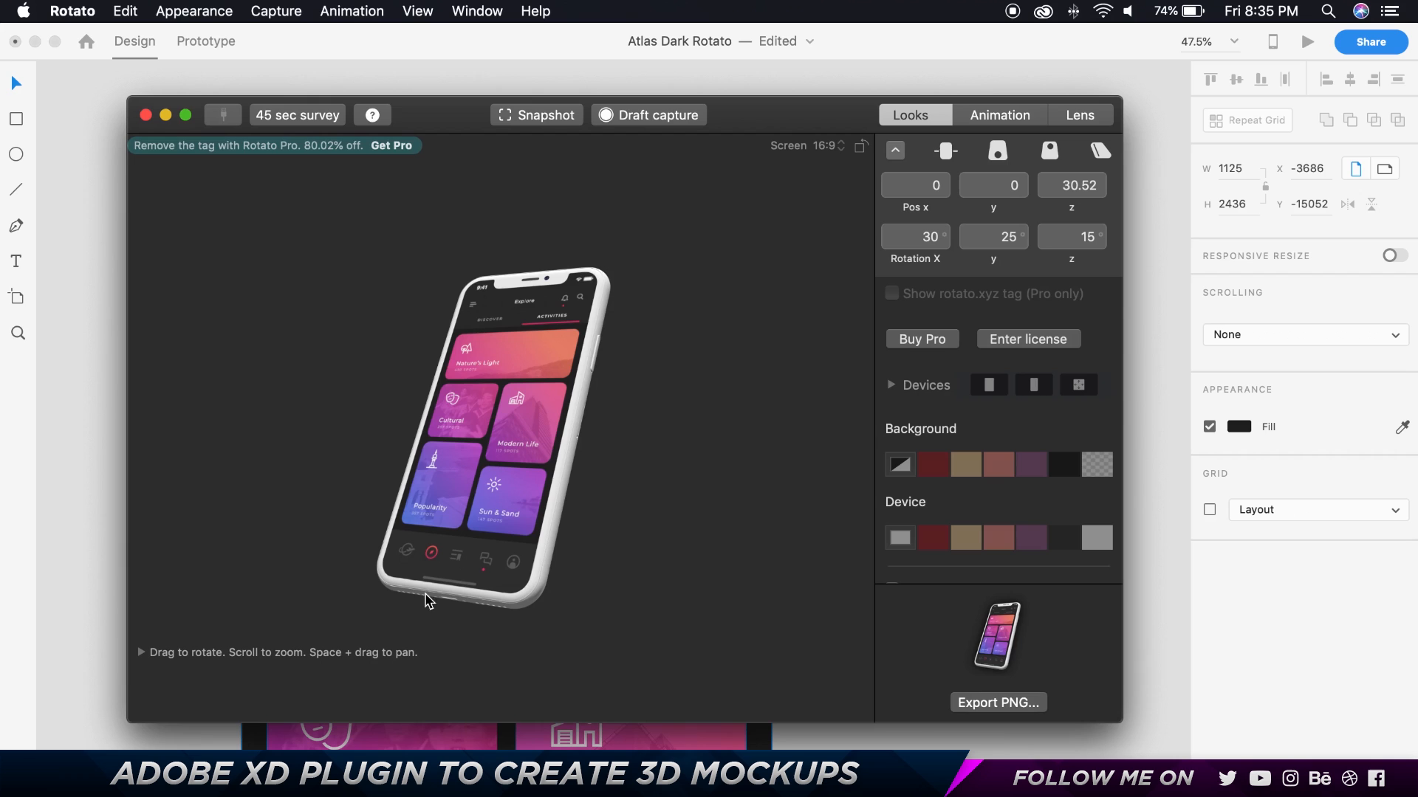
Return to the XD canvas to paste the rendered phone onto Web 1920 – 1.
click(992, 236)
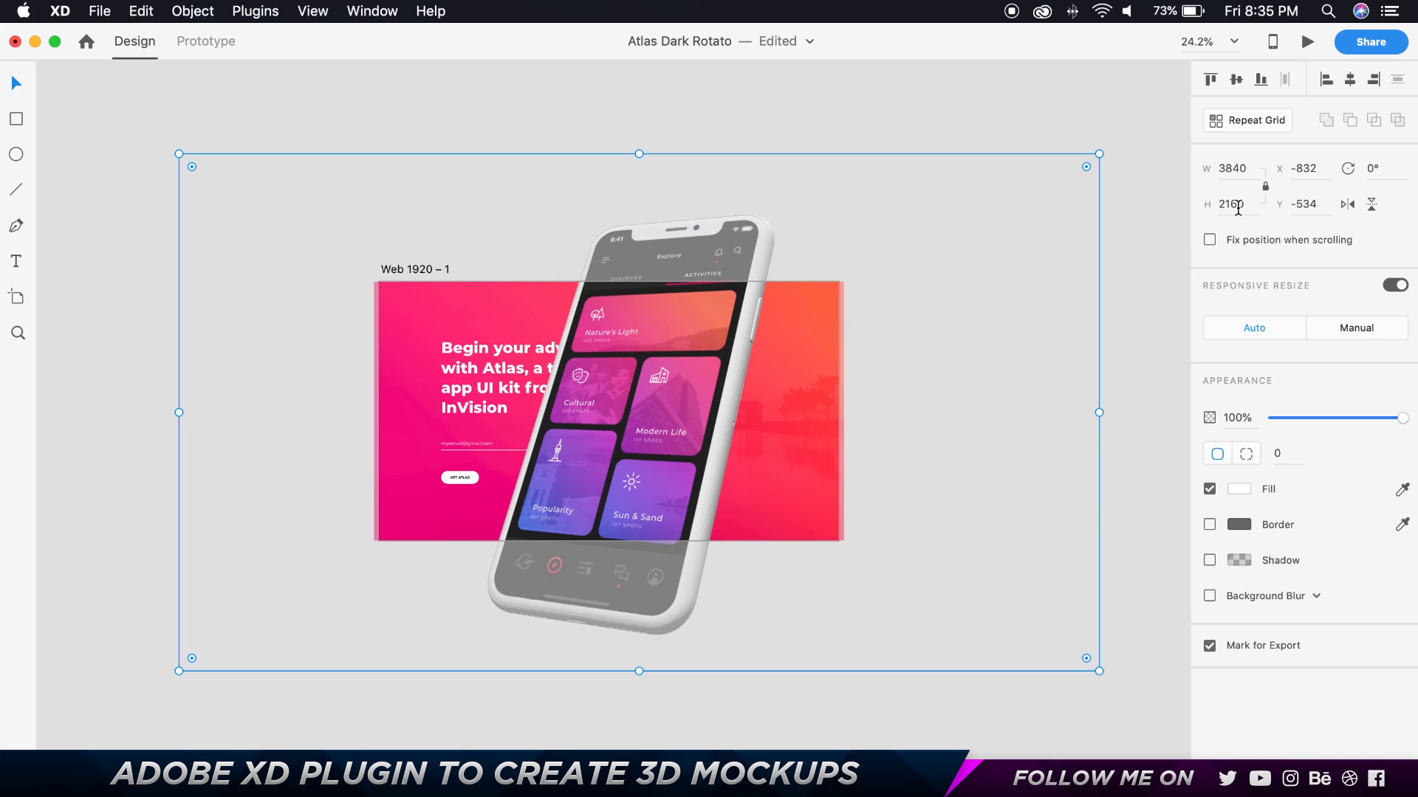
mouse_move(585, 25)
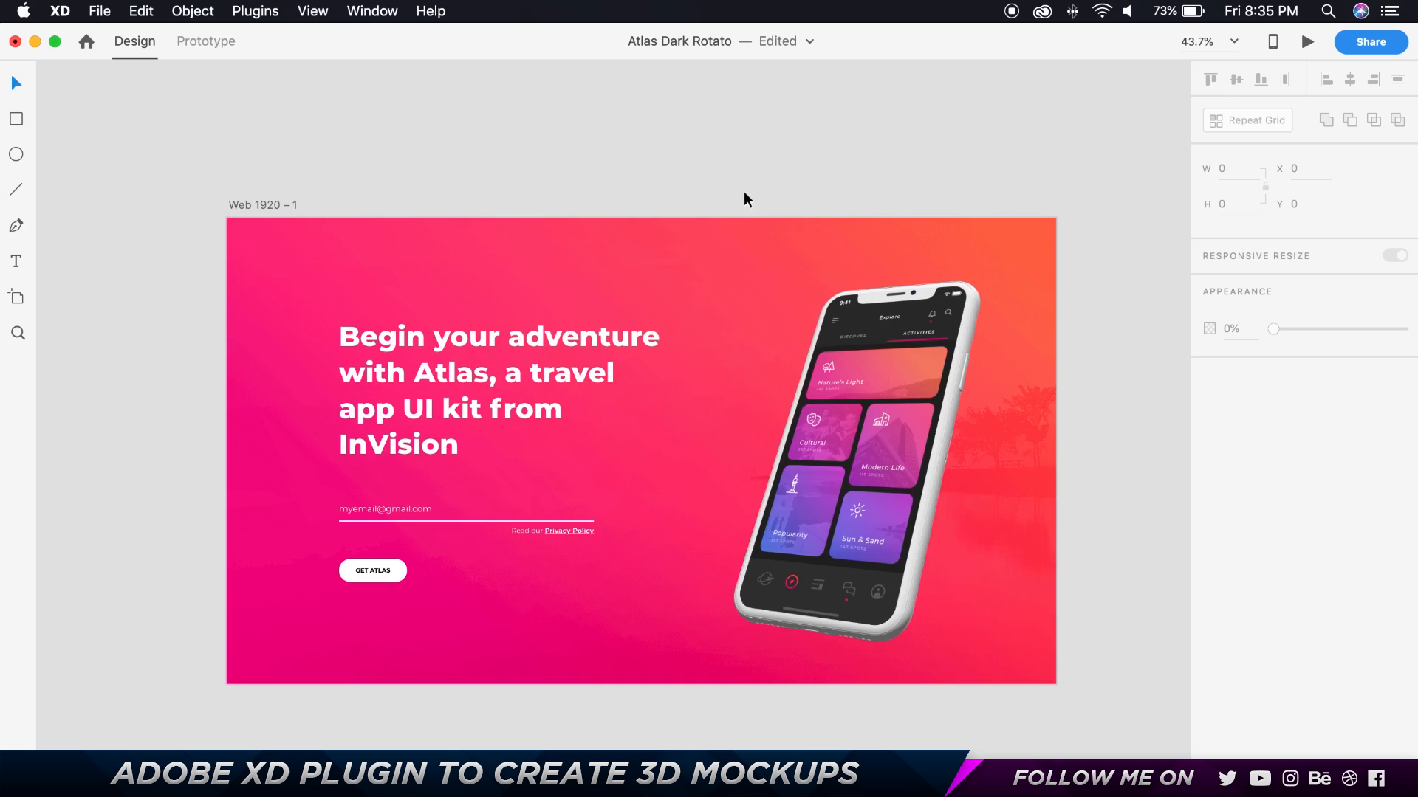
mouse_move(921, 116)
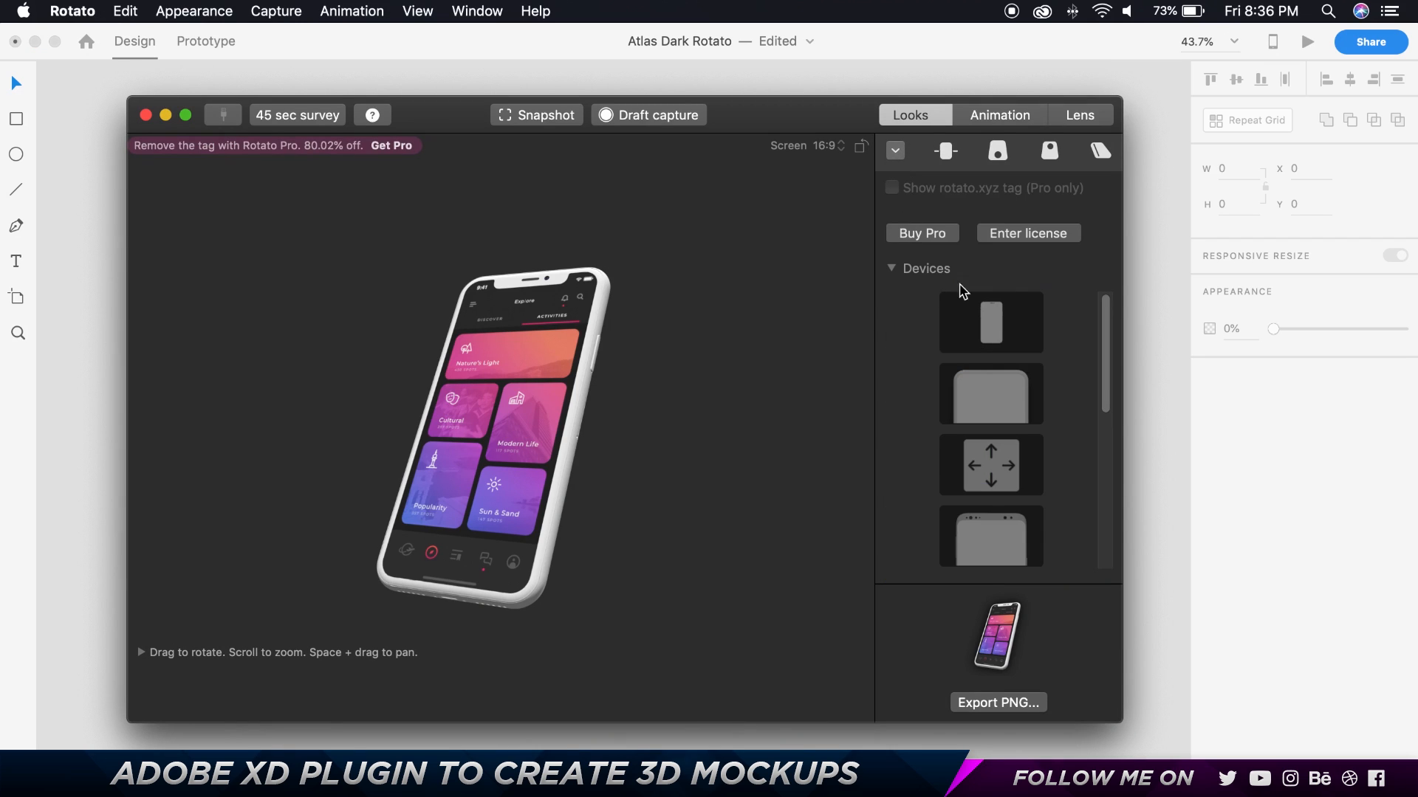
mouse_move(1011, 393)
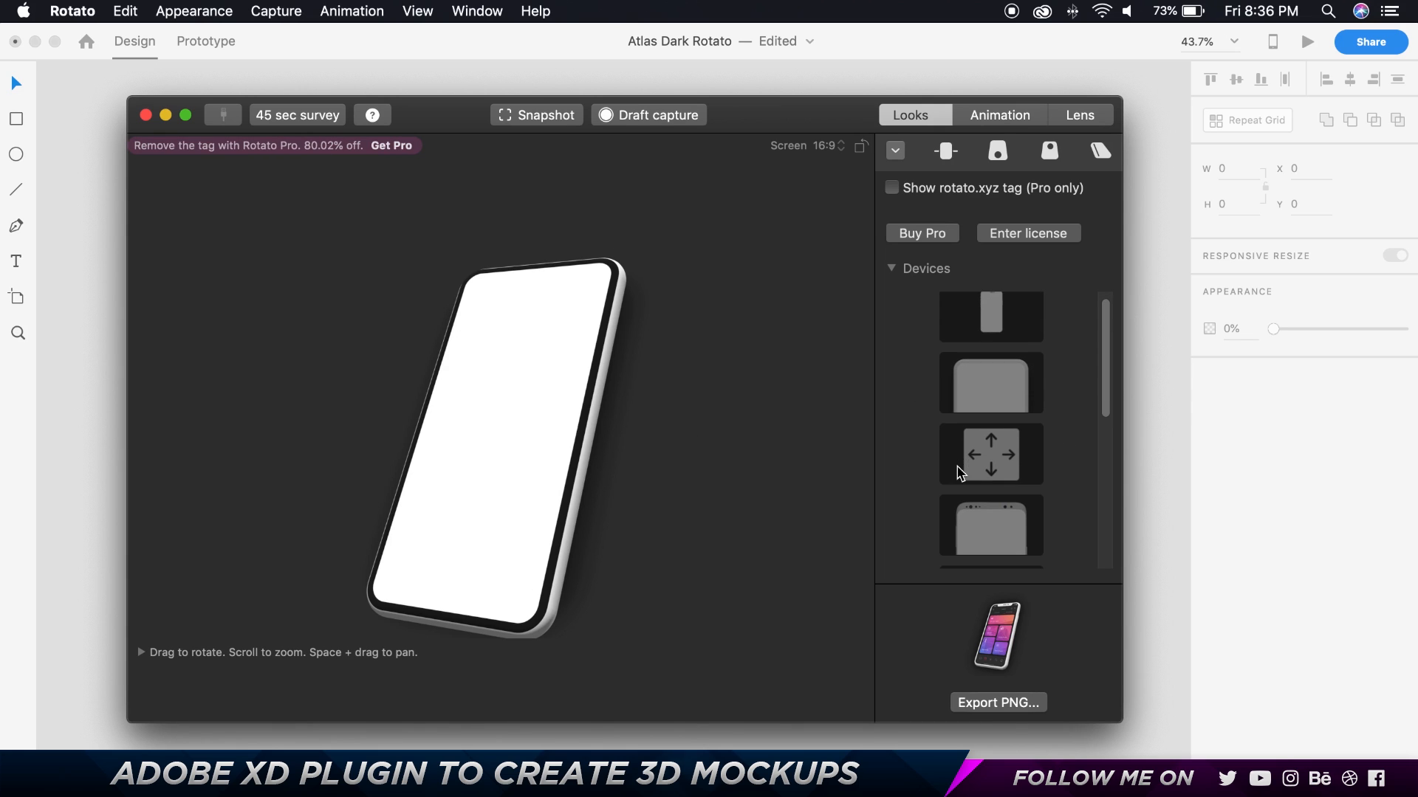
scroll(down, 3)
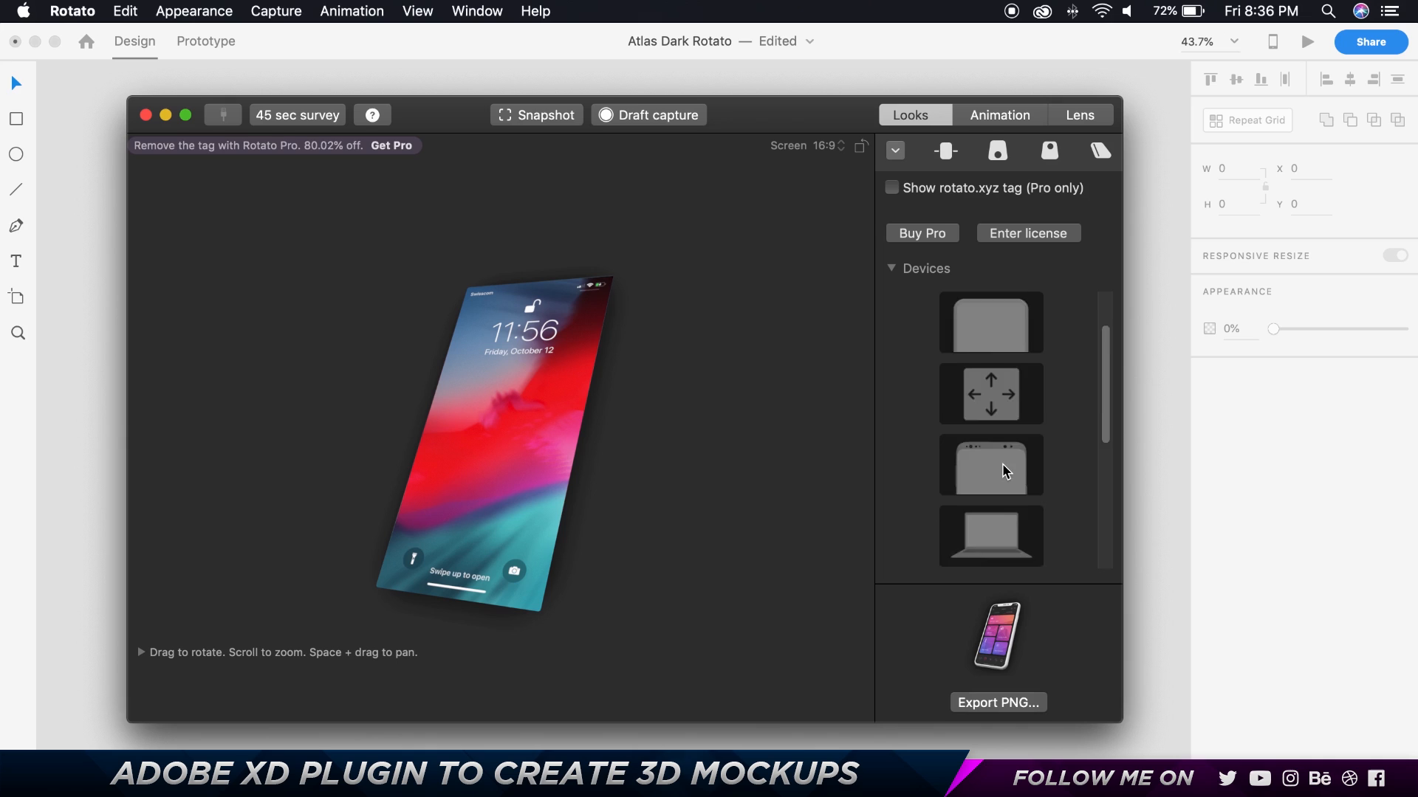
scroll(down, 3)
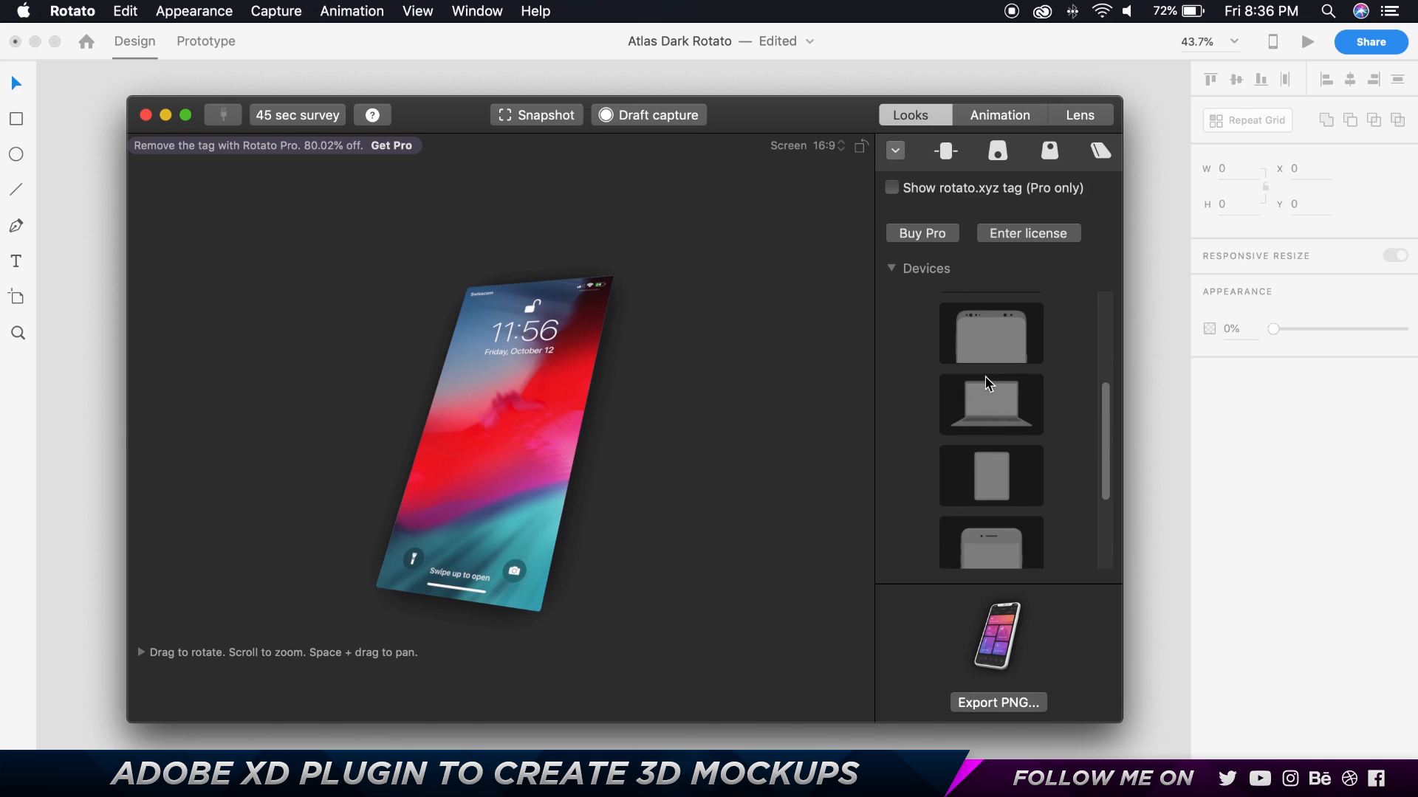
mouse_move(1087, 408)
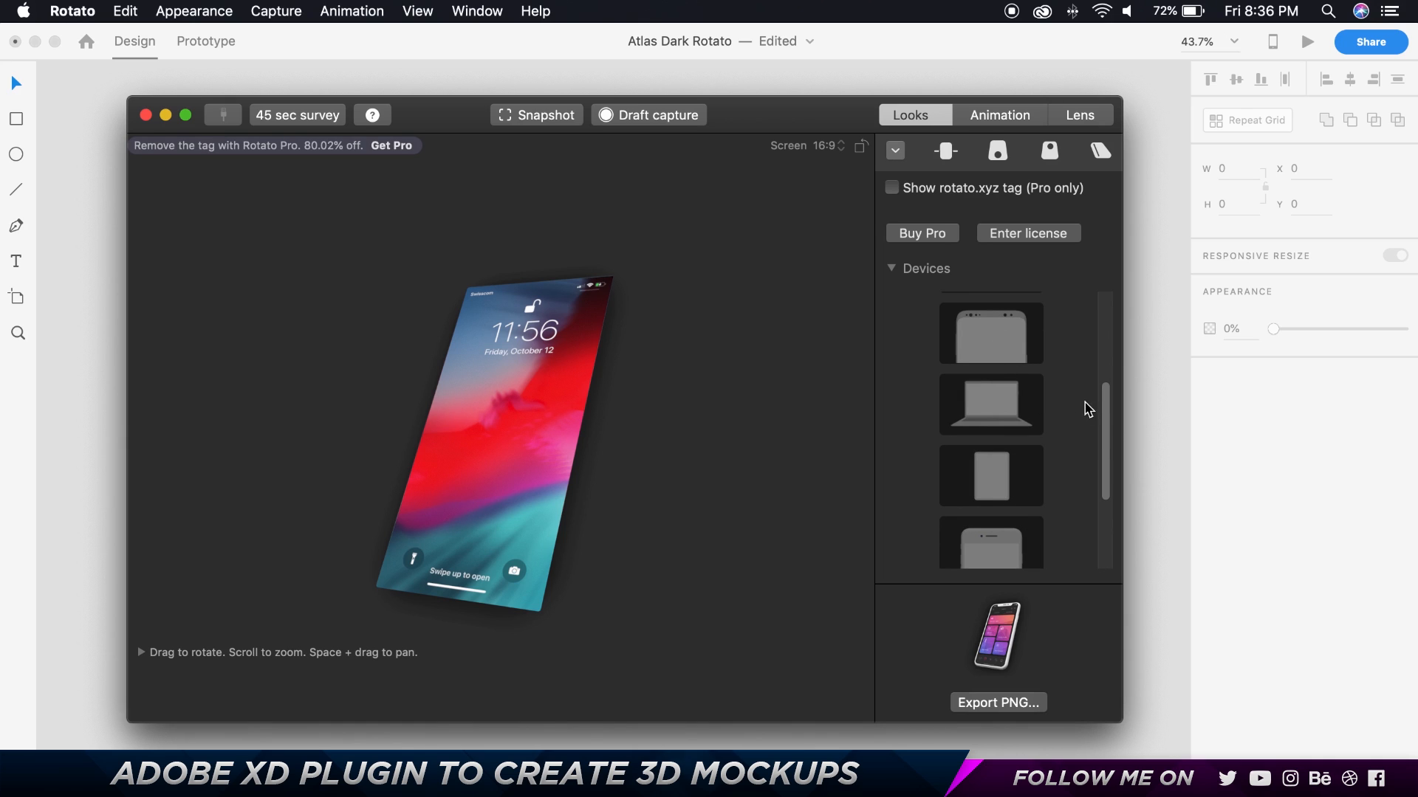
scroll(down, 3)
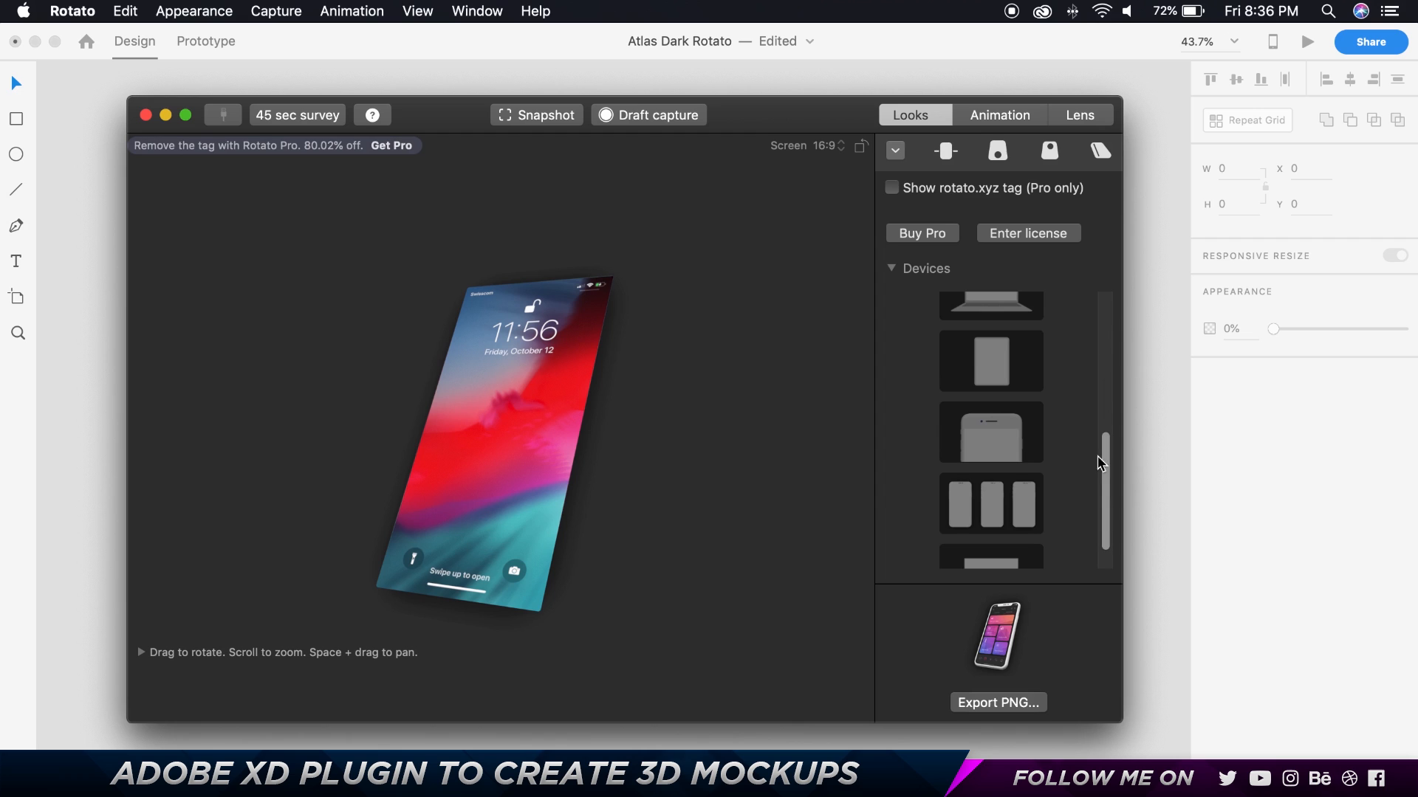
scroll(down, 3)
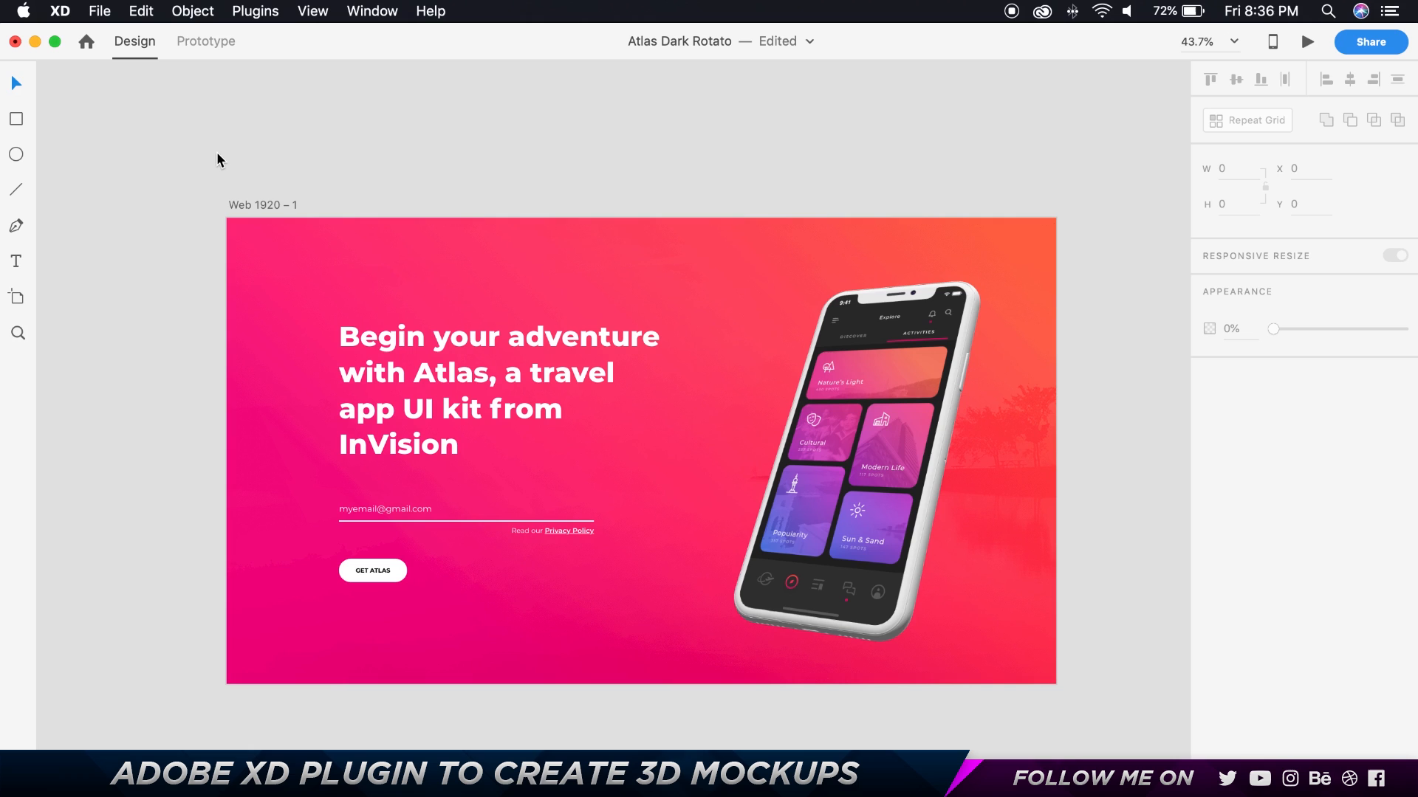
click(880, 415)
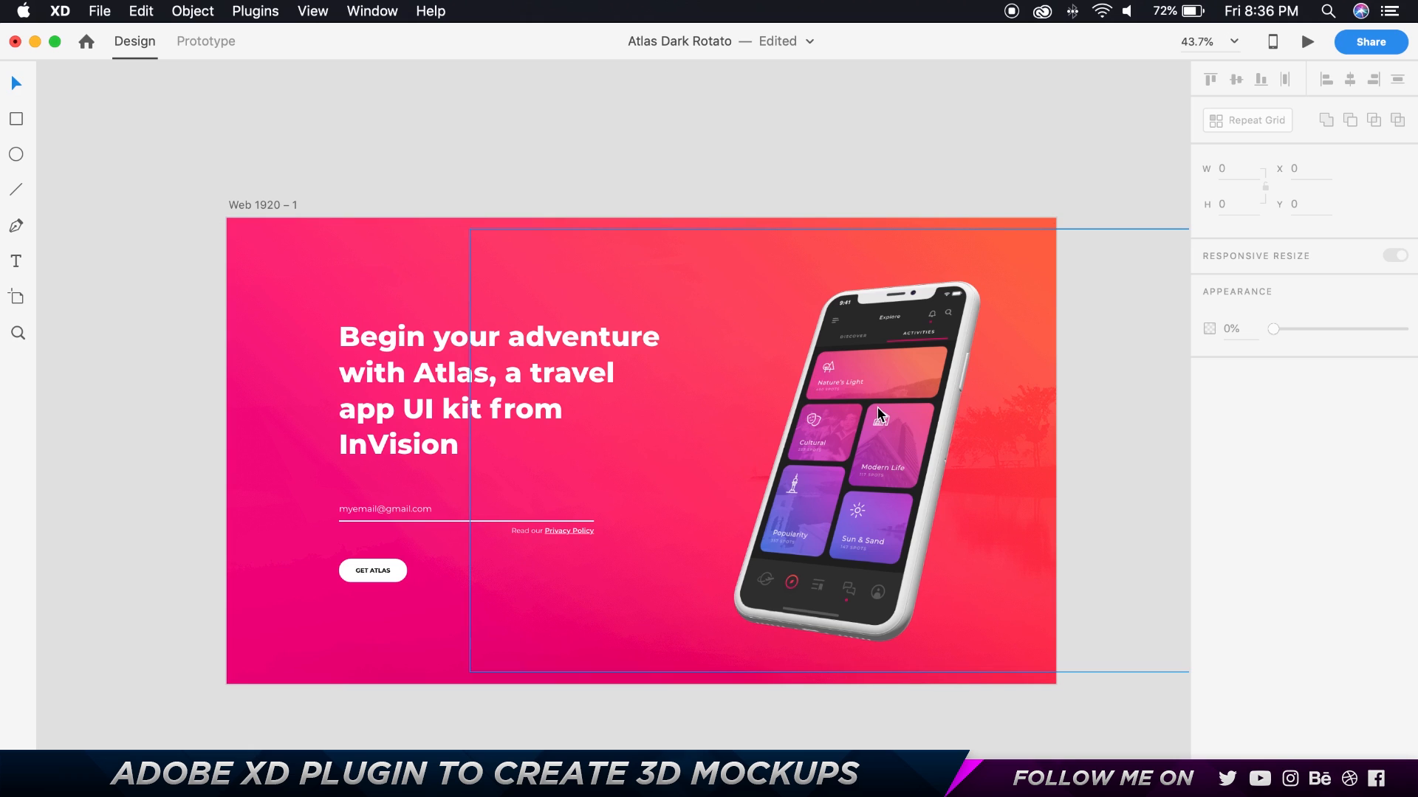
click(255, 11)
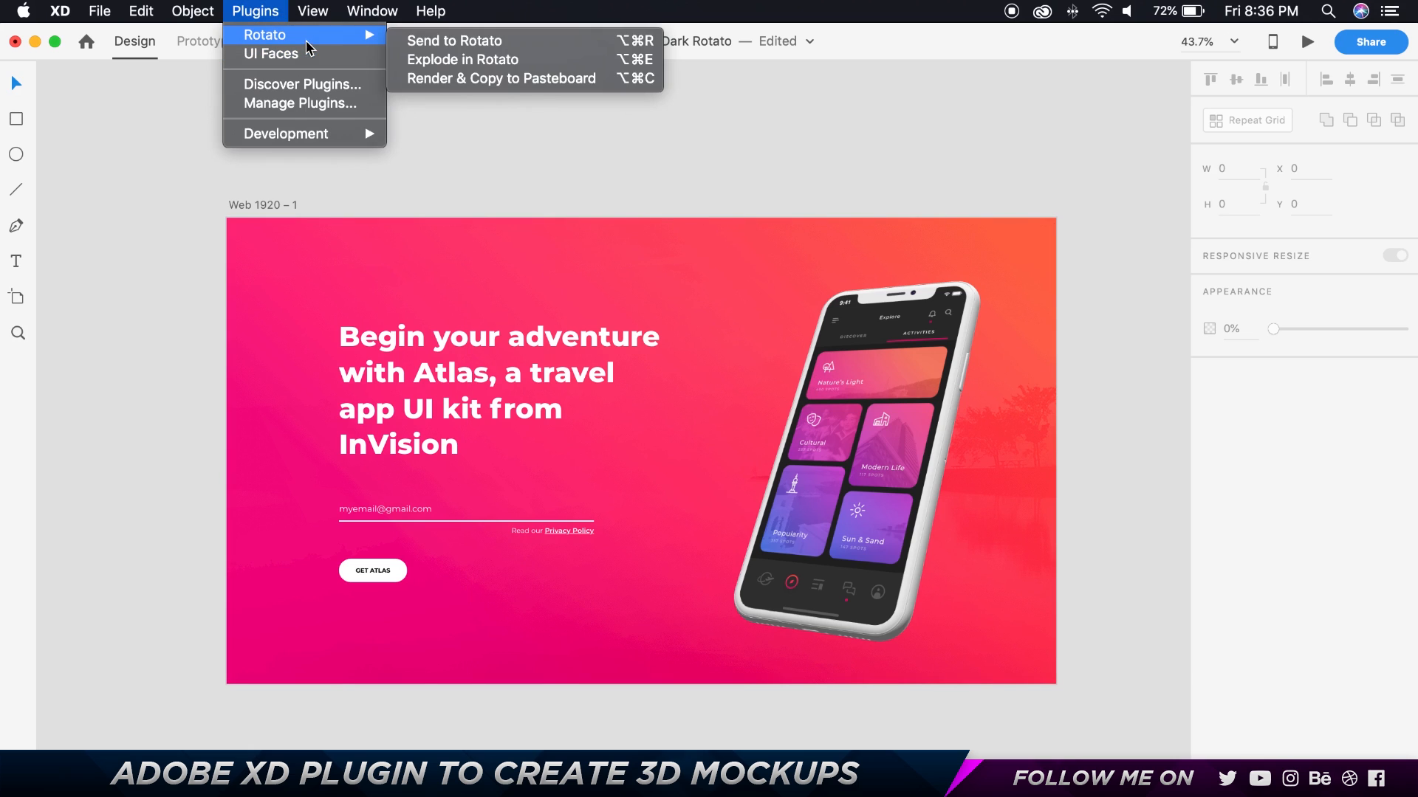
mouse_move(452, 100)
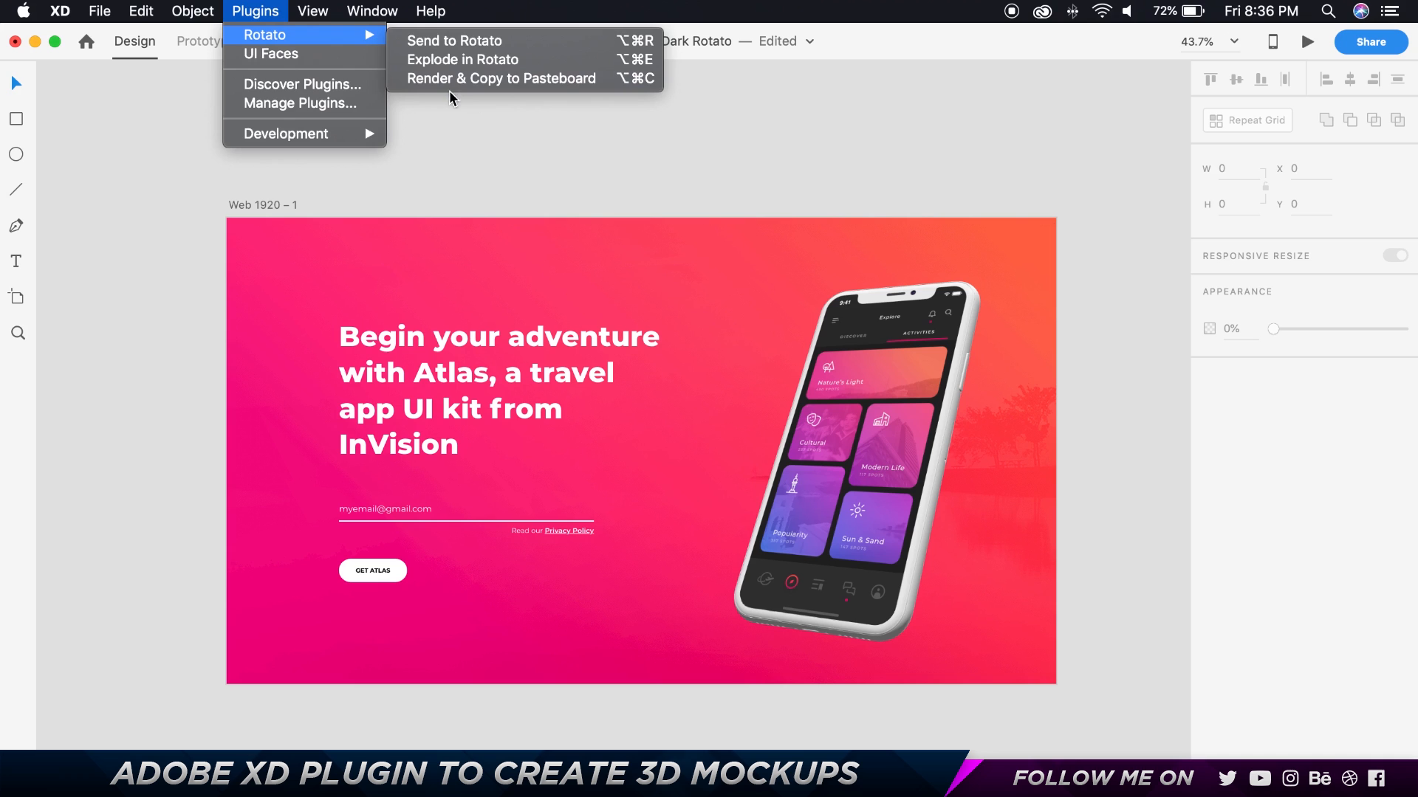
click(480, 140)
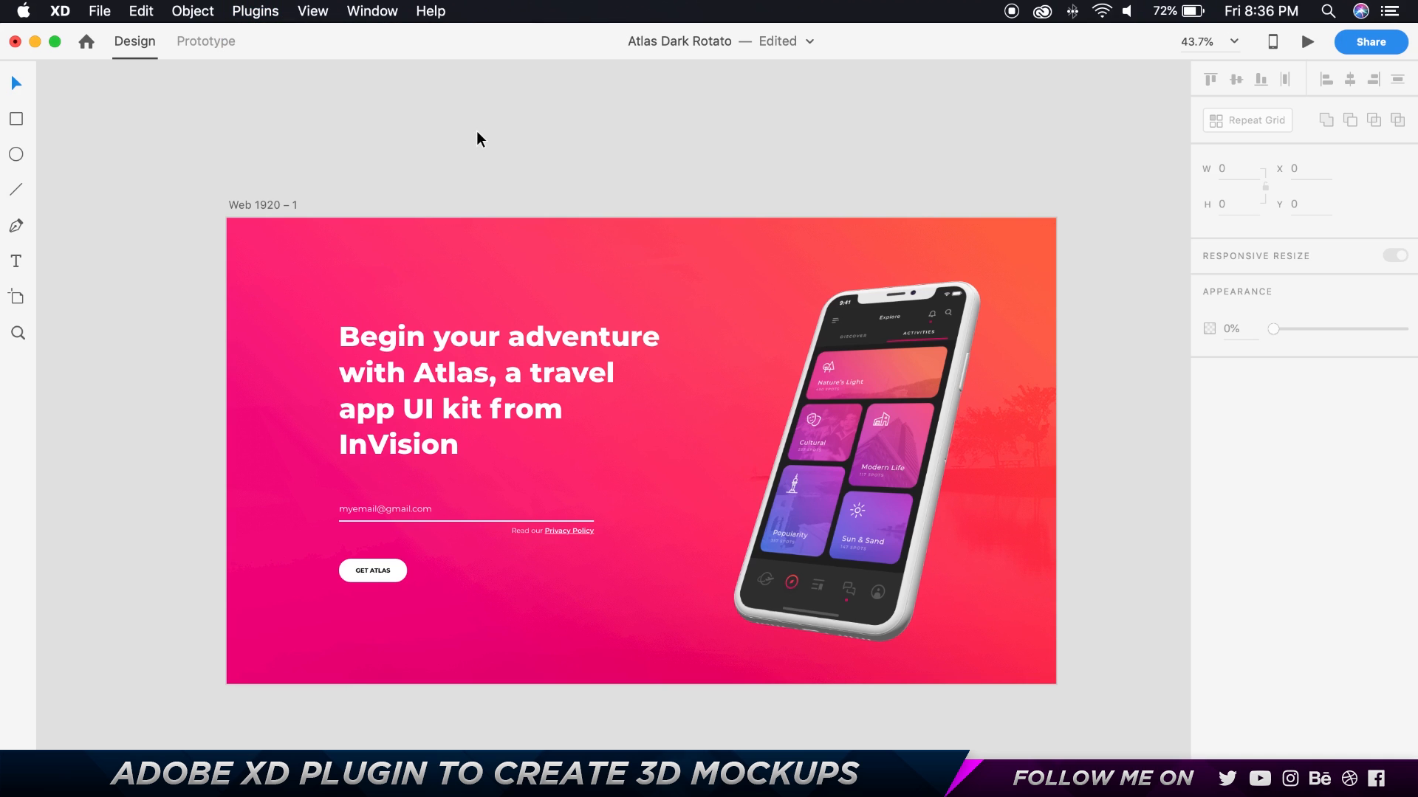